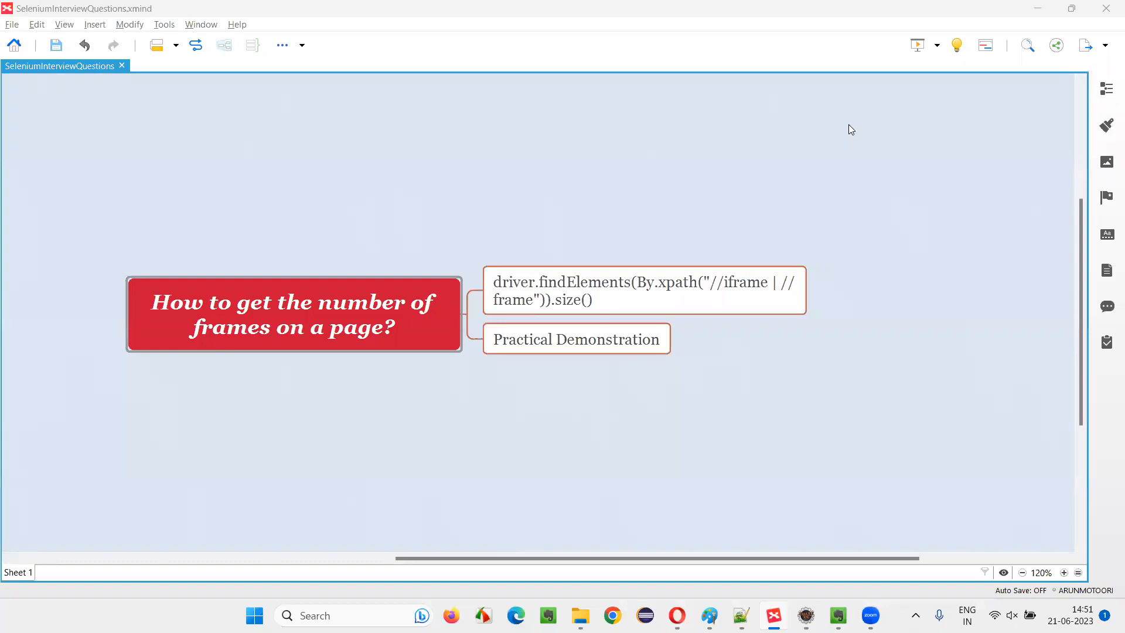
mouse_move(853, 141)
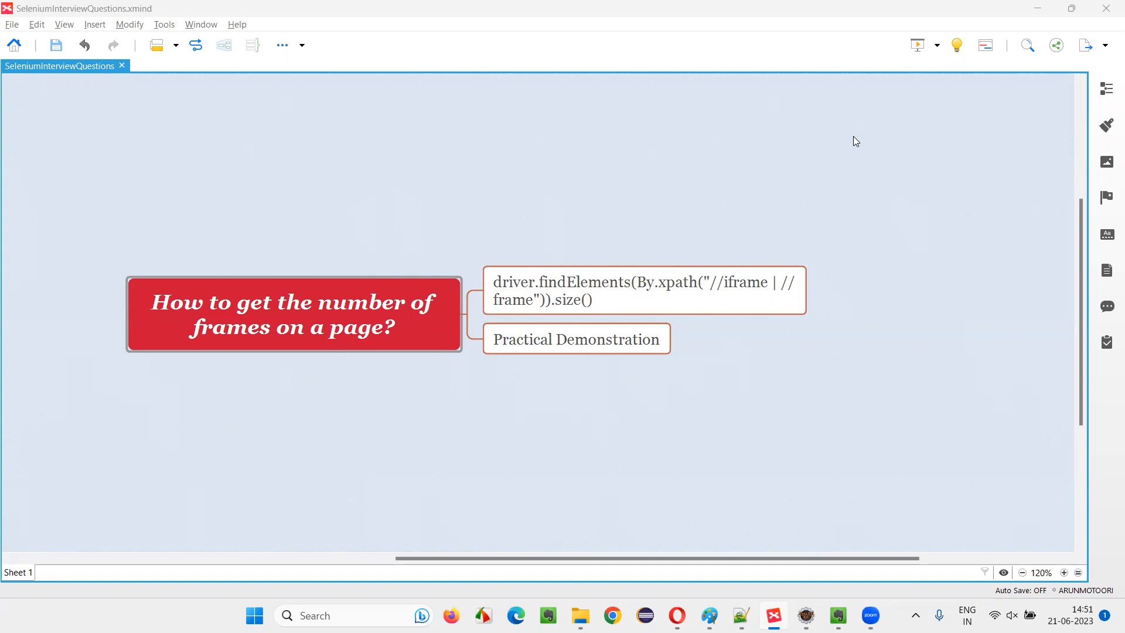
Search for 'internetherokuapp' and open The Internet site from the results
click(391, 310)
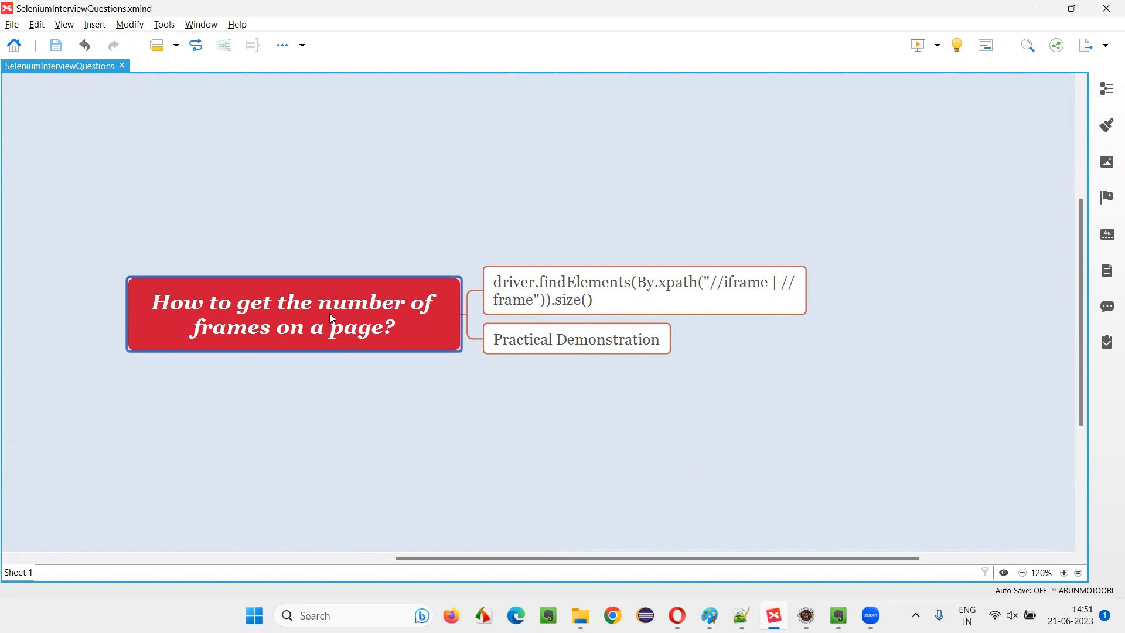
mouse_move(394, 353)
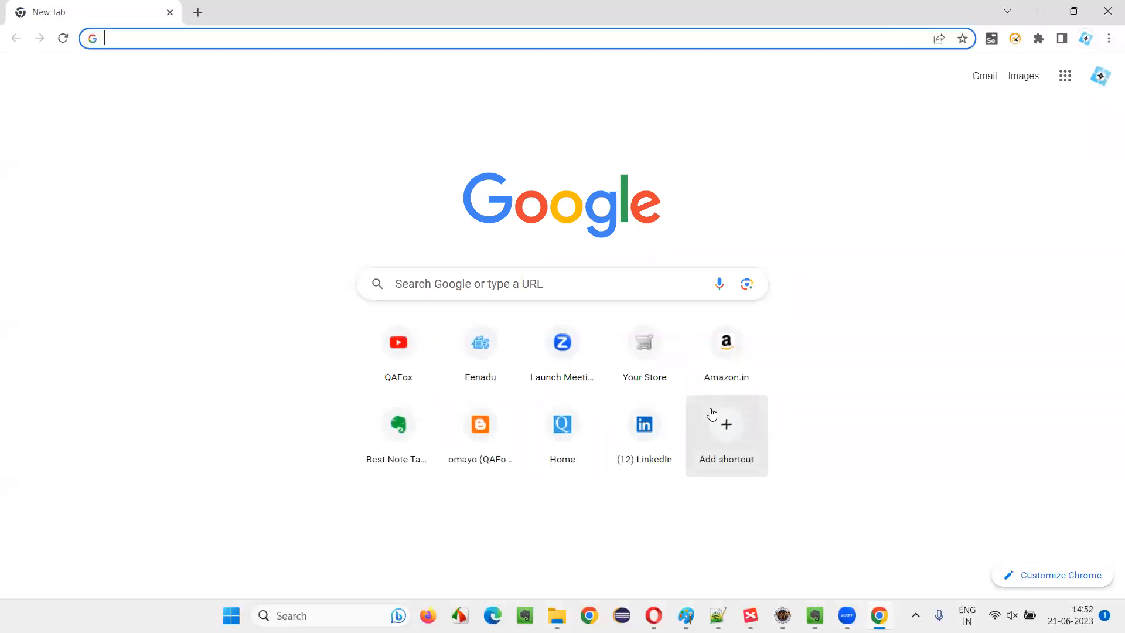
text(internetherokuapp)
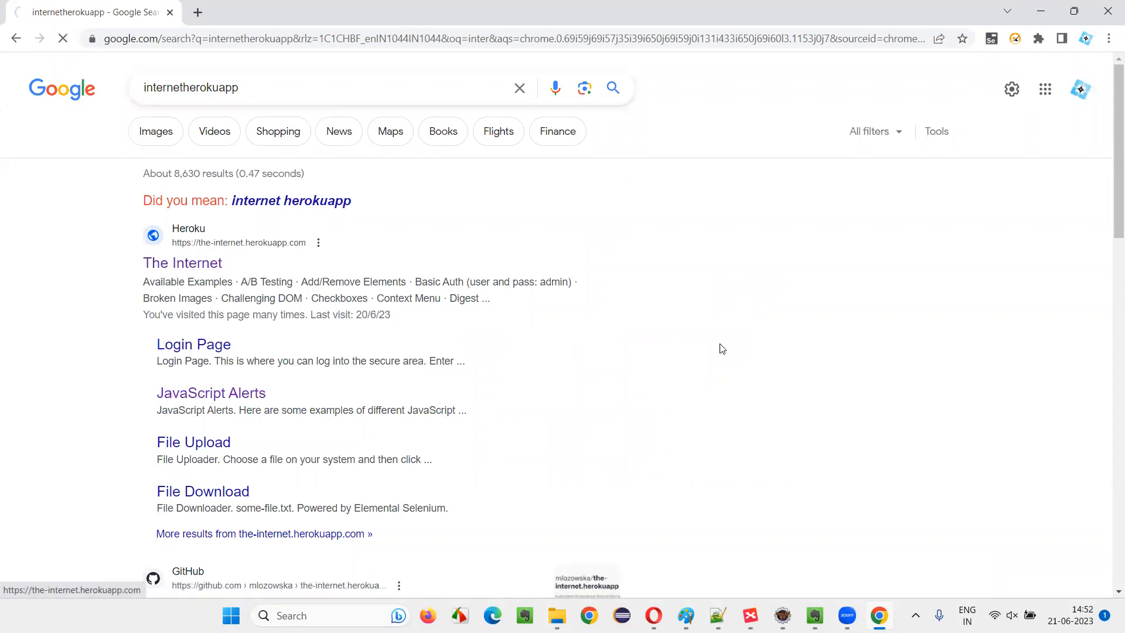
click(182, 263)
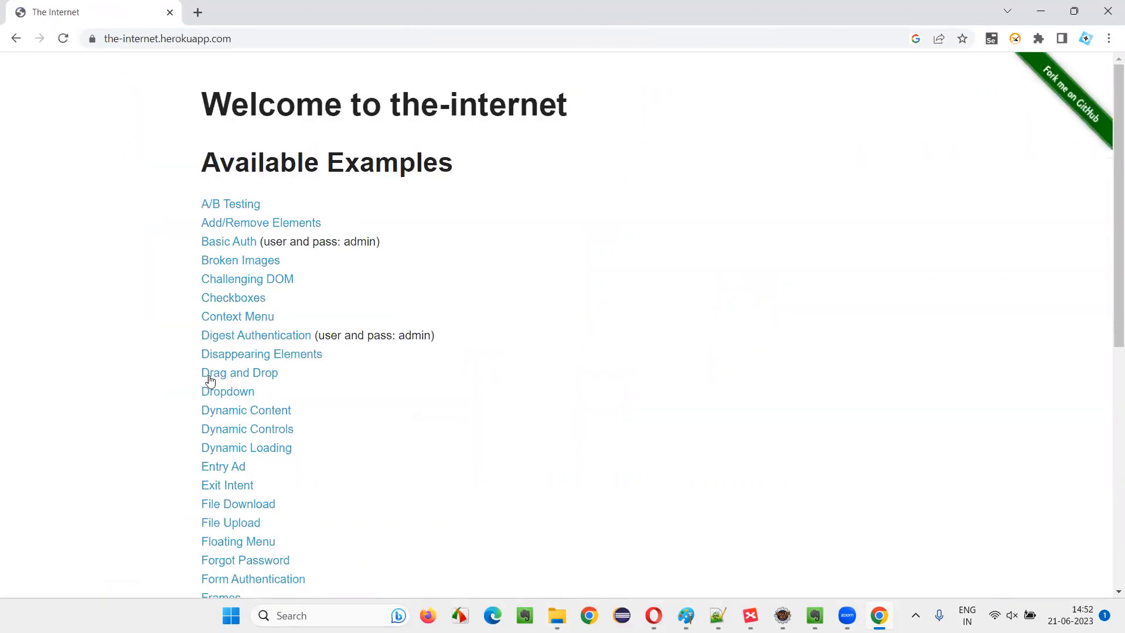
Navigate from the examples list to Frames and then the Nested Frames page
scroll(down, 3)
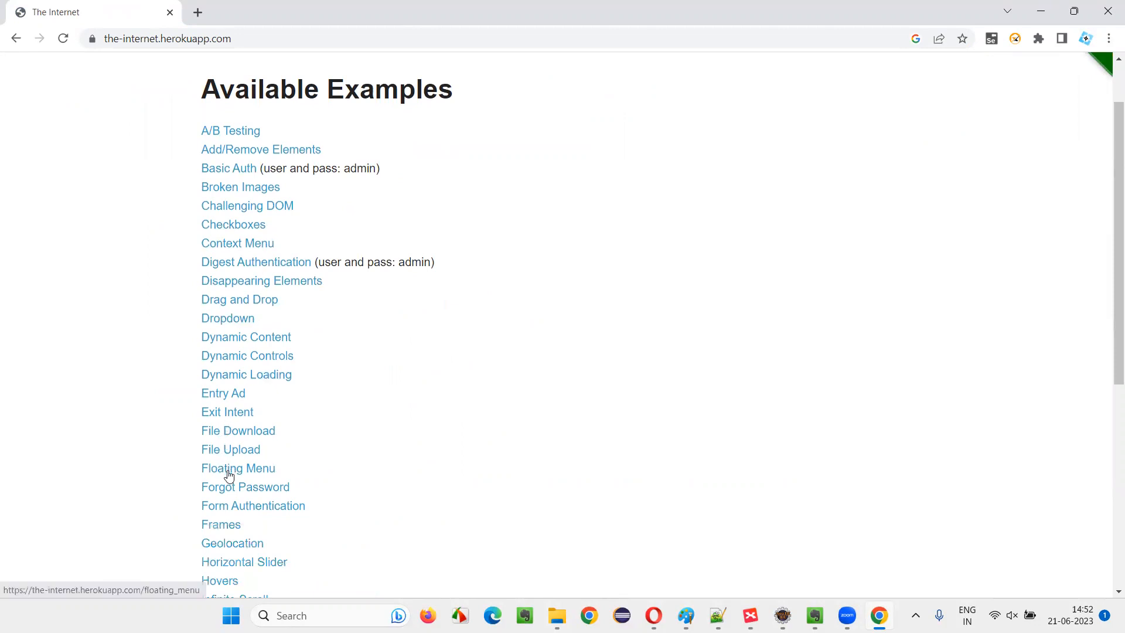
click(221, 523)
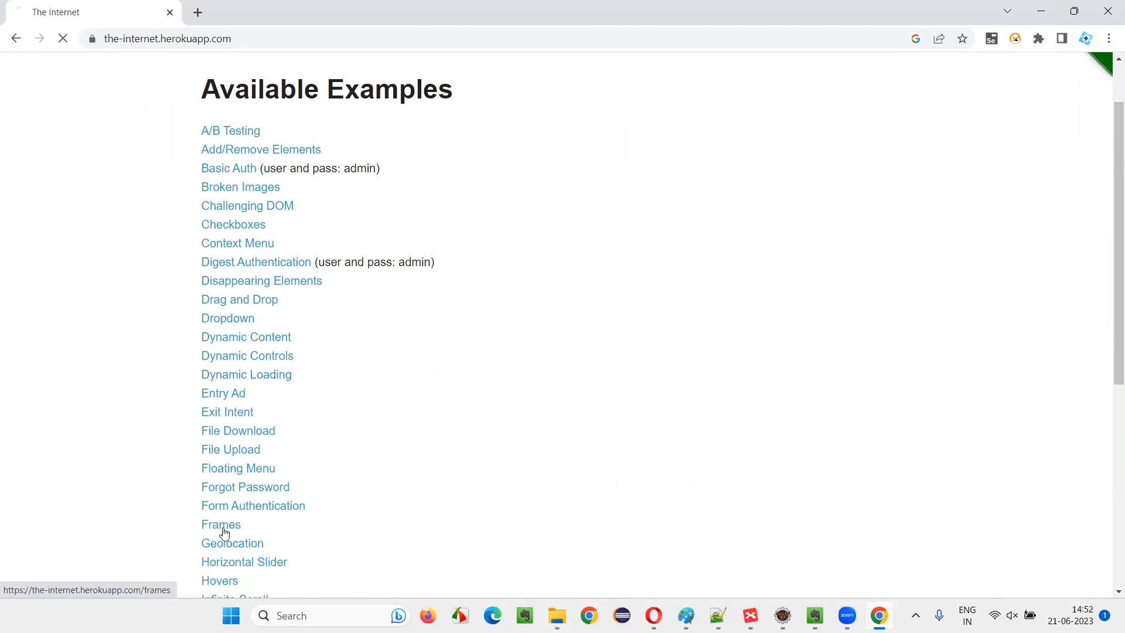
click(220, 524)
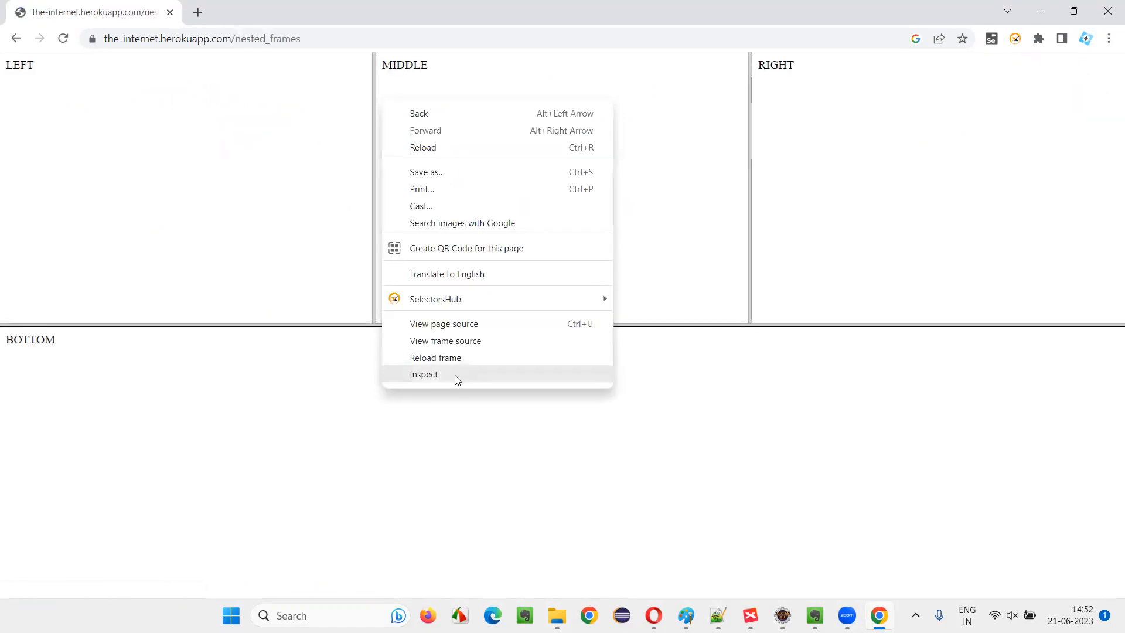
click(423, 374)
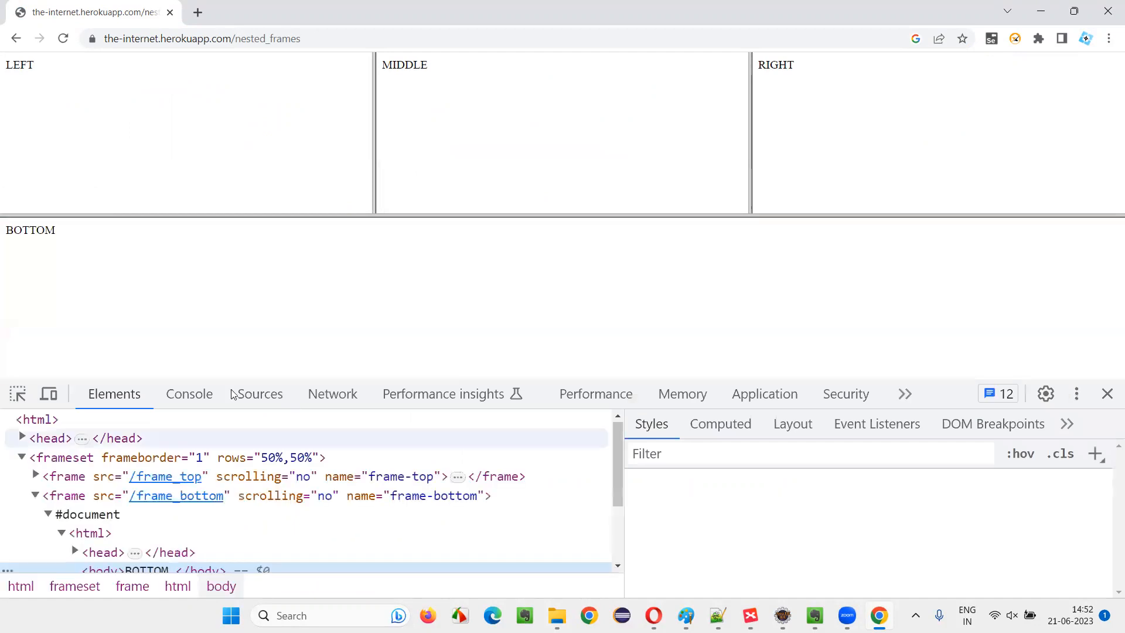
mouse_move(59, 476)
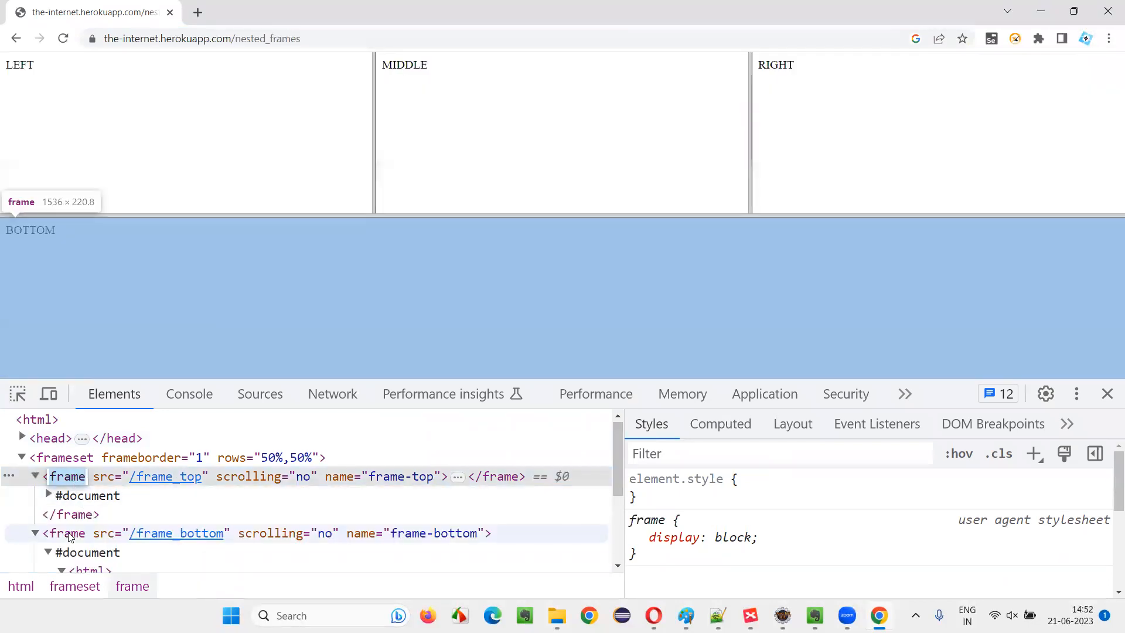
click(67, 534)
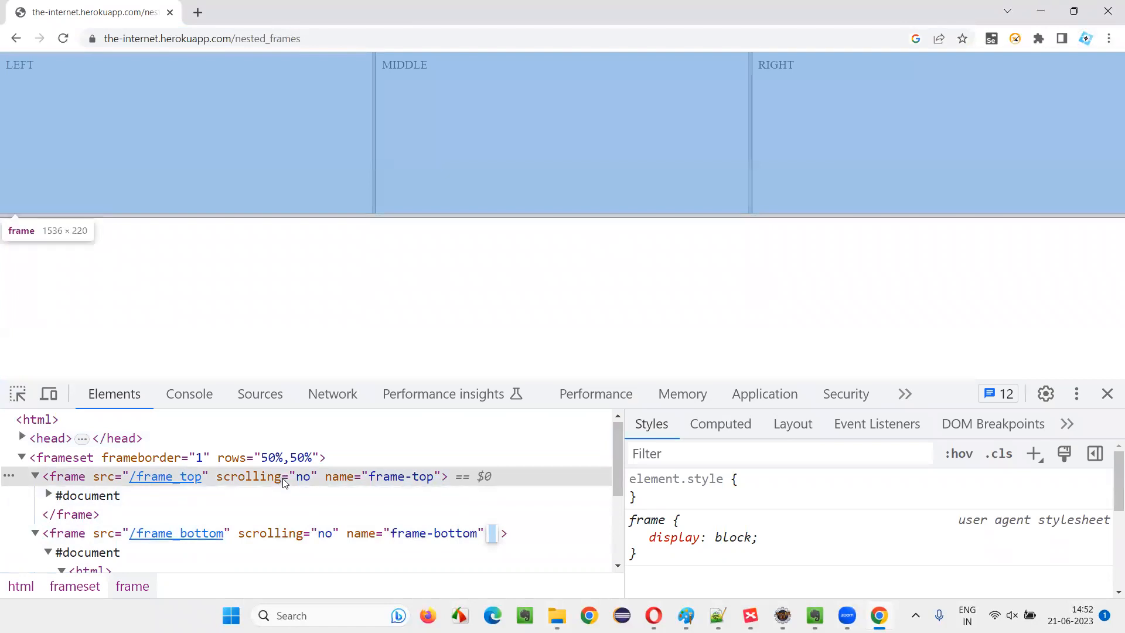
mouse_move(70, 481)
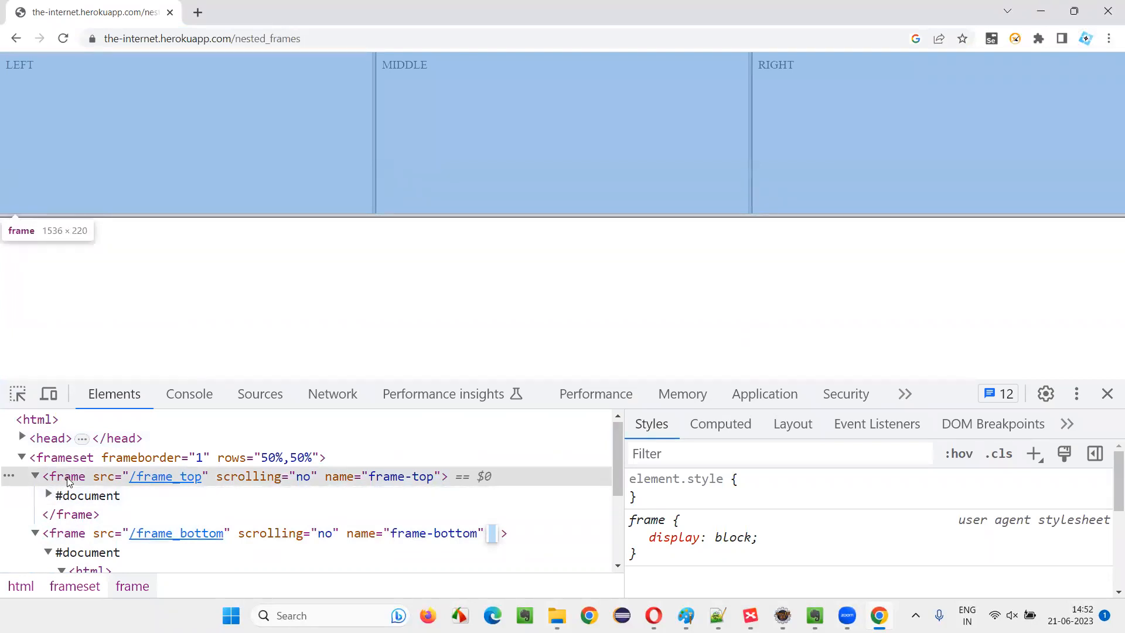
click(1107, 393)
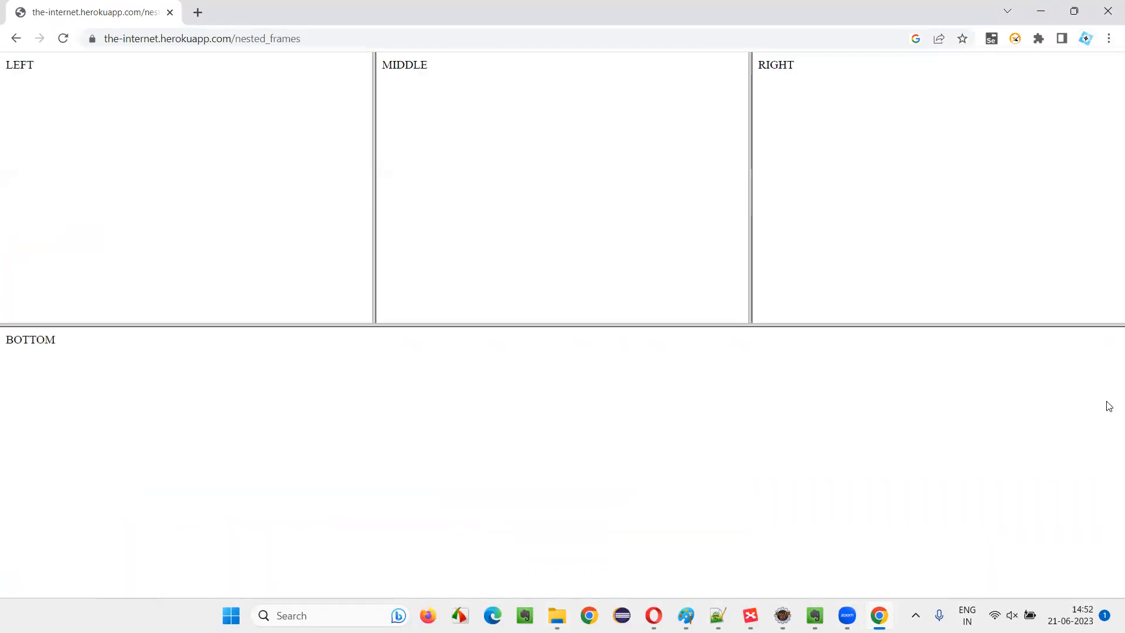
mouse_move(93, 86)
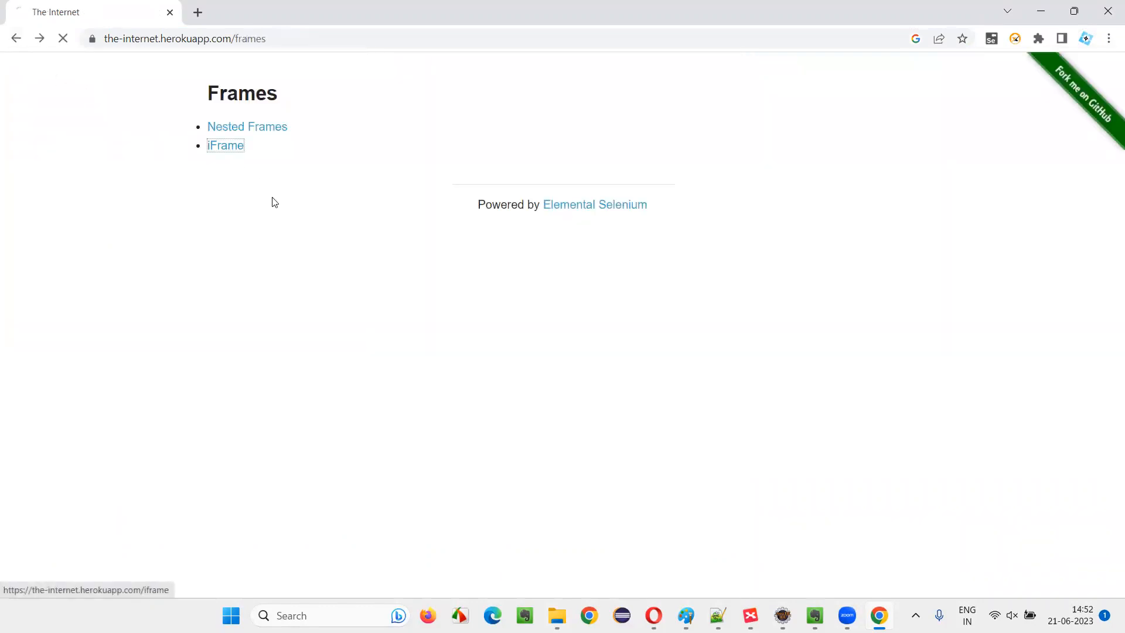
Open the iFrame example page with the TinyMCE rich text editor
click(225, 145)
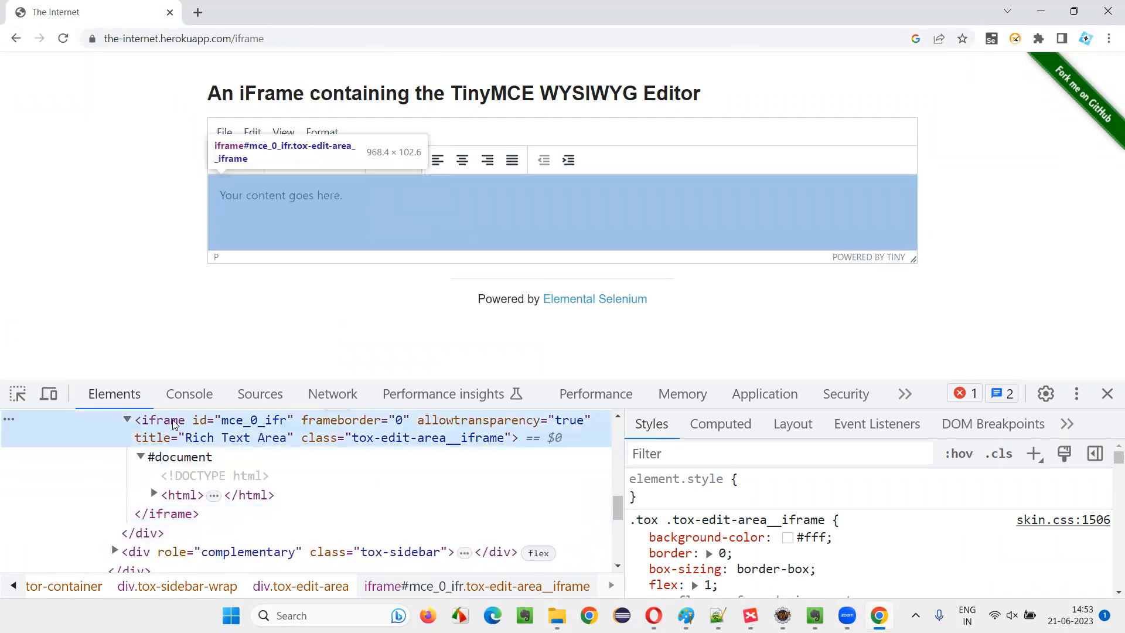
mouse_move(155, 427)
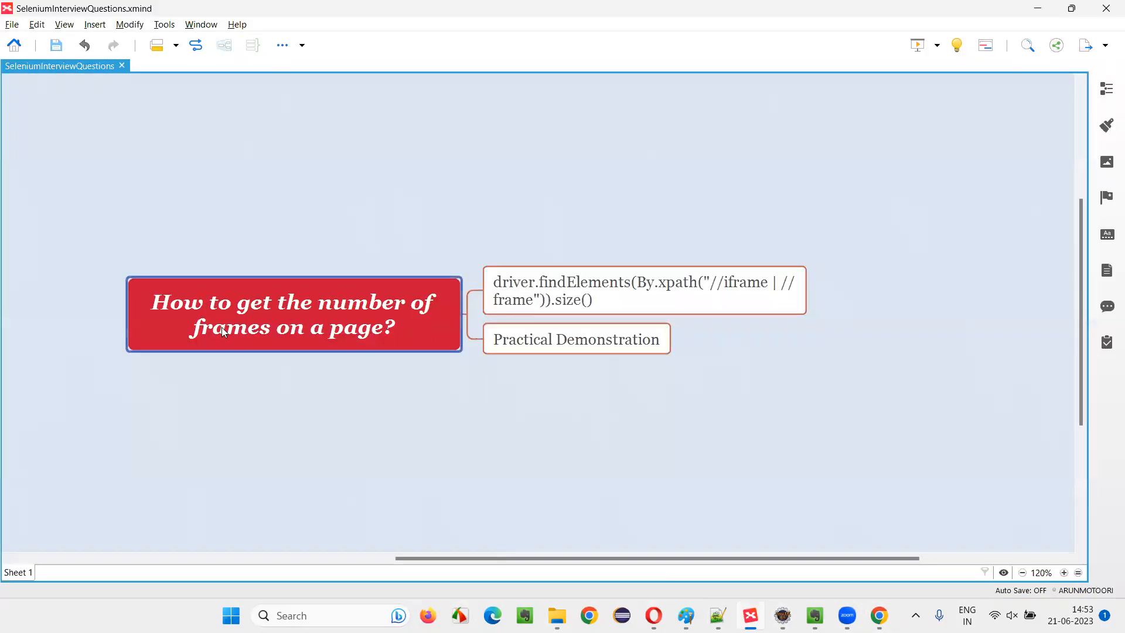
mouse_move(387, 345)
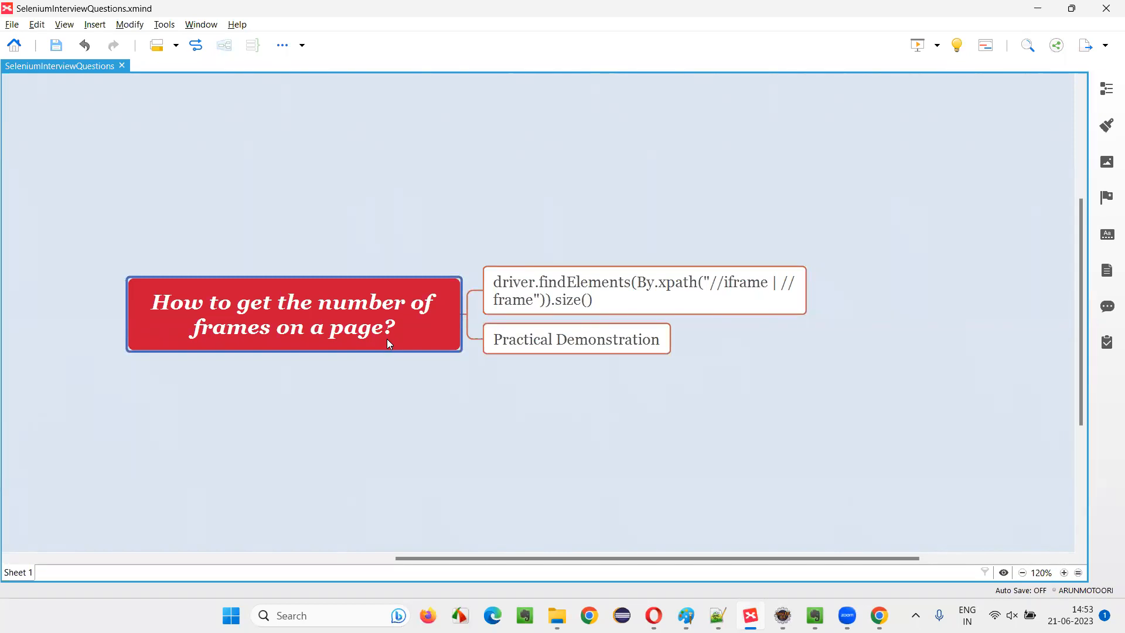
mouse_move(712, 380)
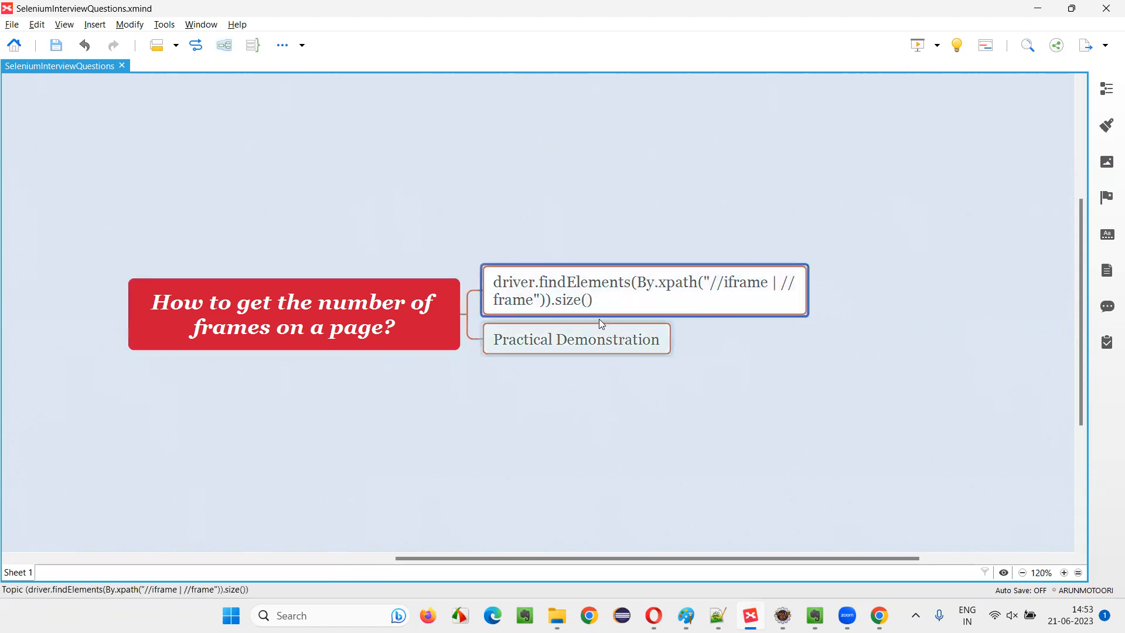
mouse_move(680, 295)
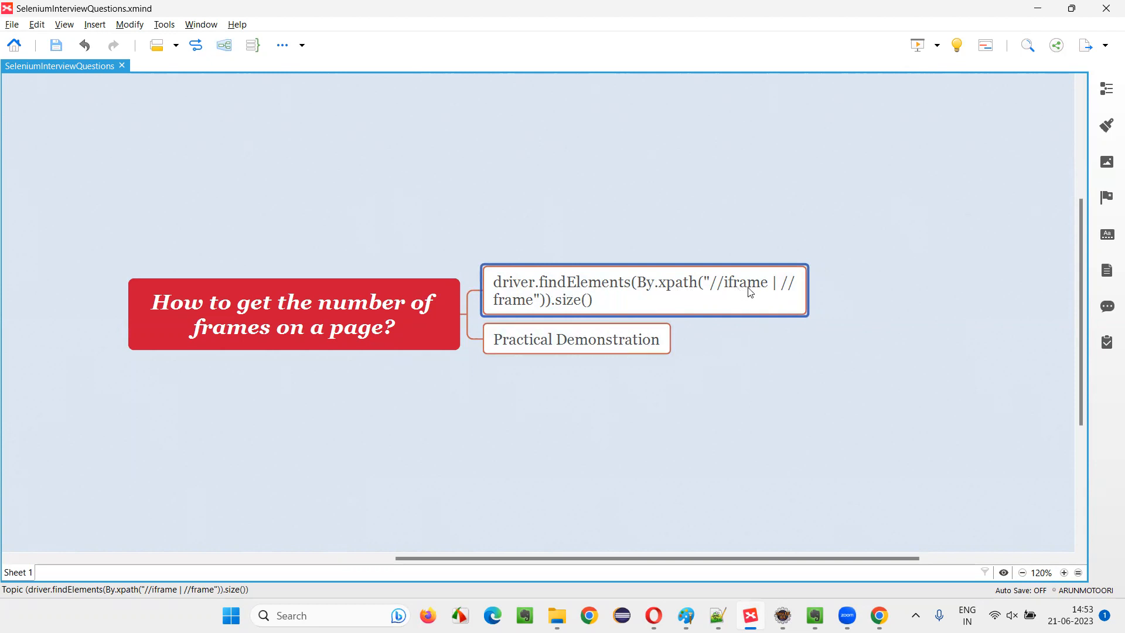
mouse_move(553, 309)
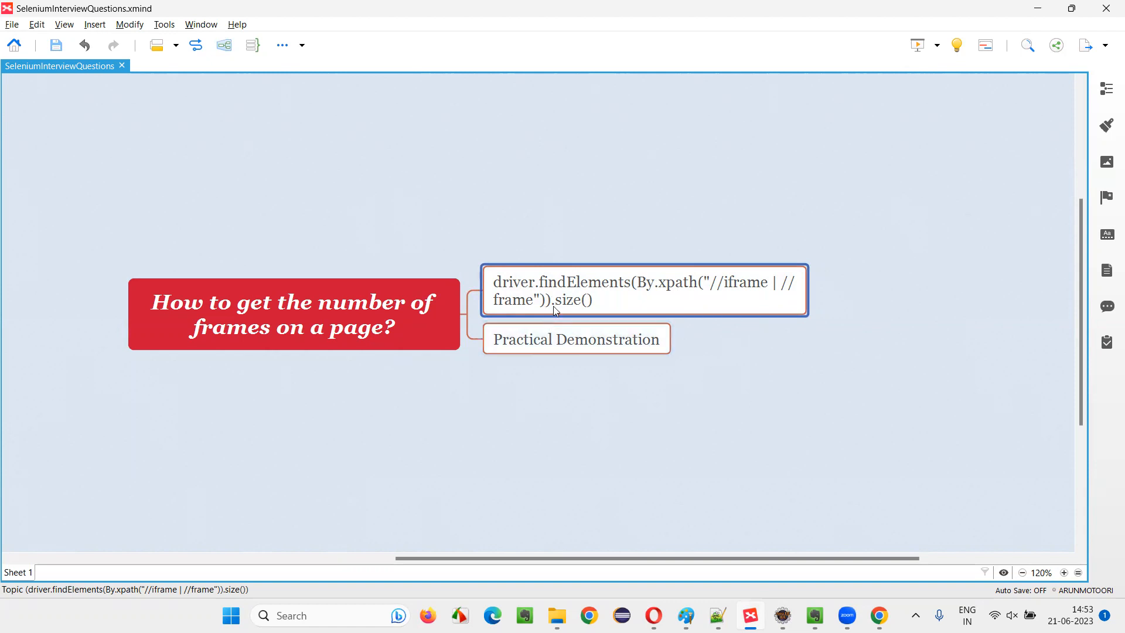
mouse_move(525, 314)
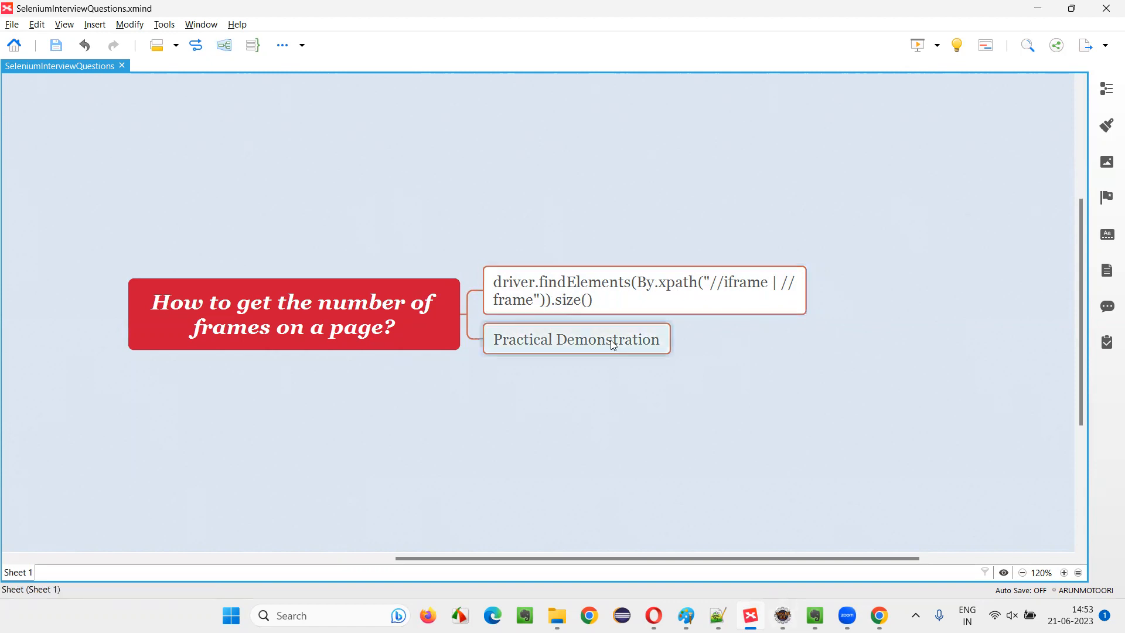
click(783, 614)
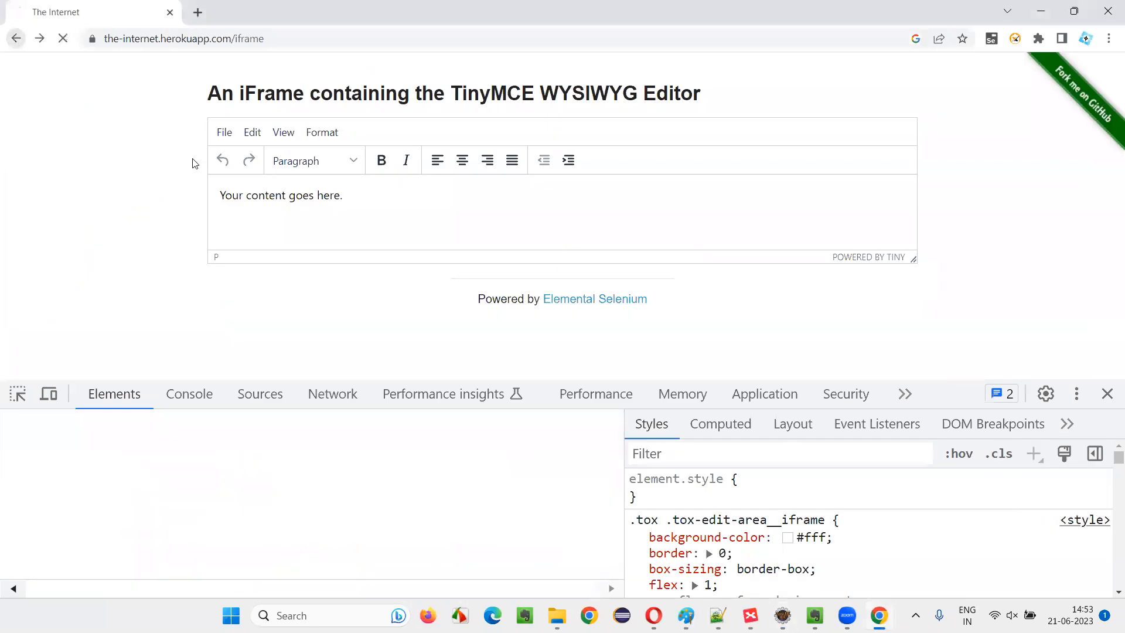
Go back to Frames, reopen the Nested Frames page, then return to Eclipse
click(17, 38)
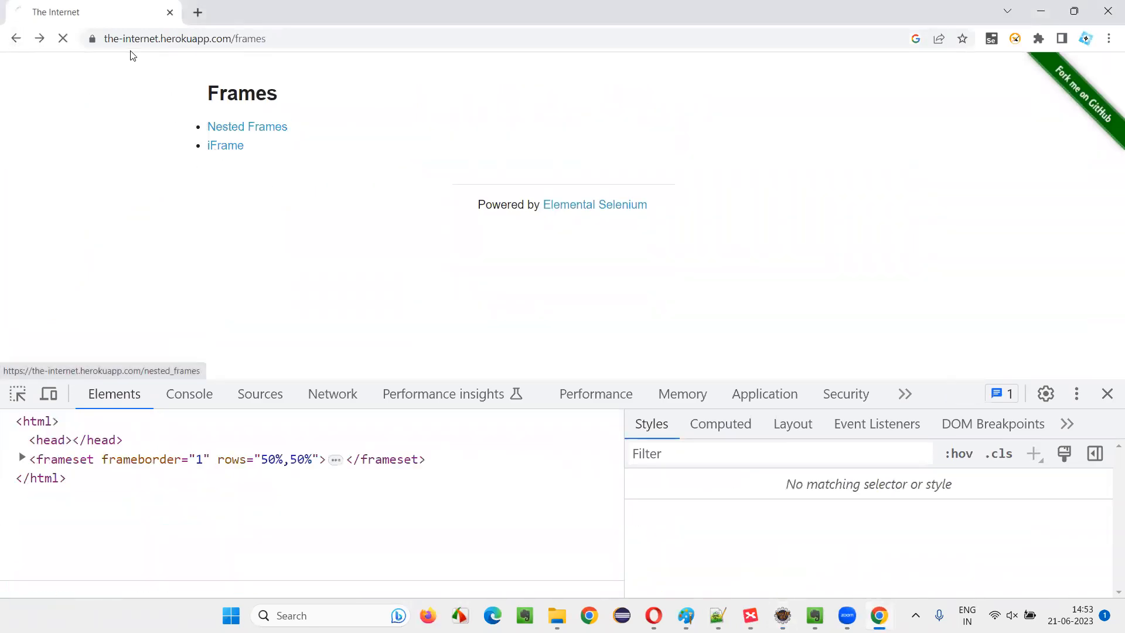
click(246, 127)
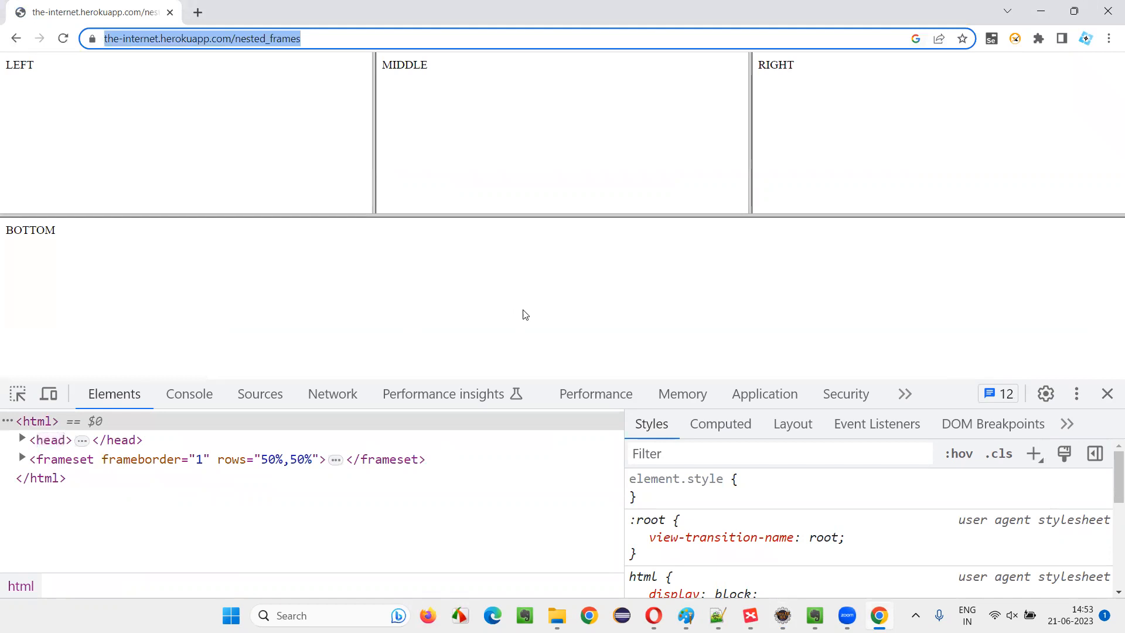
mouse_move(156, 87)
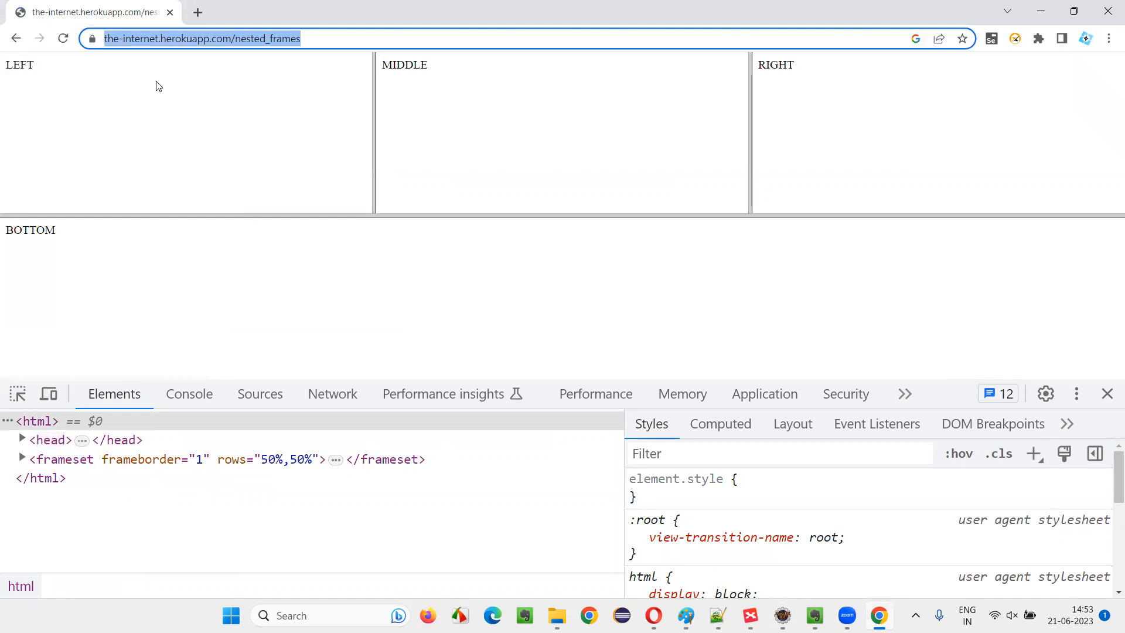
click(781, 617)
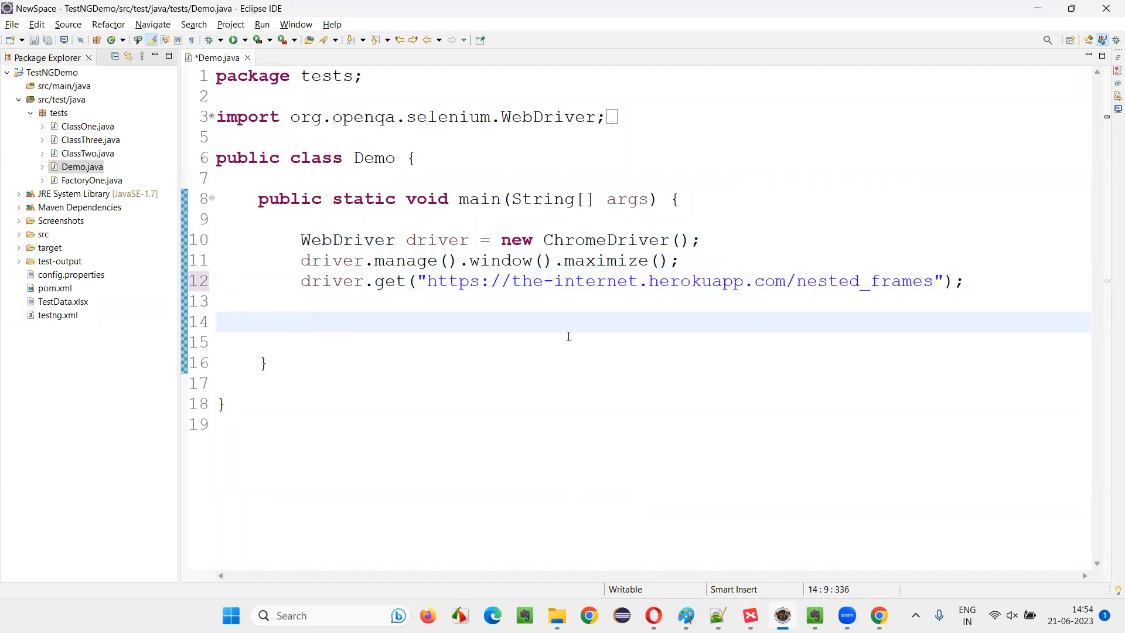
mouse_move(548, 338)
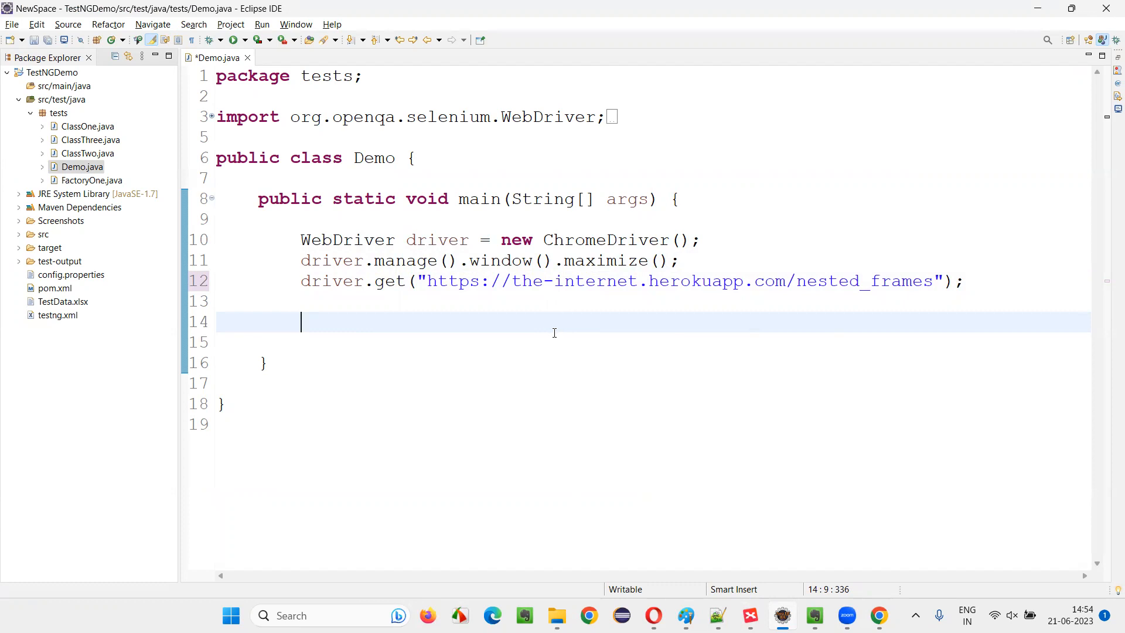
Start the statement driver.findElements(By.xpath(" on line 15
text(driver.fin)
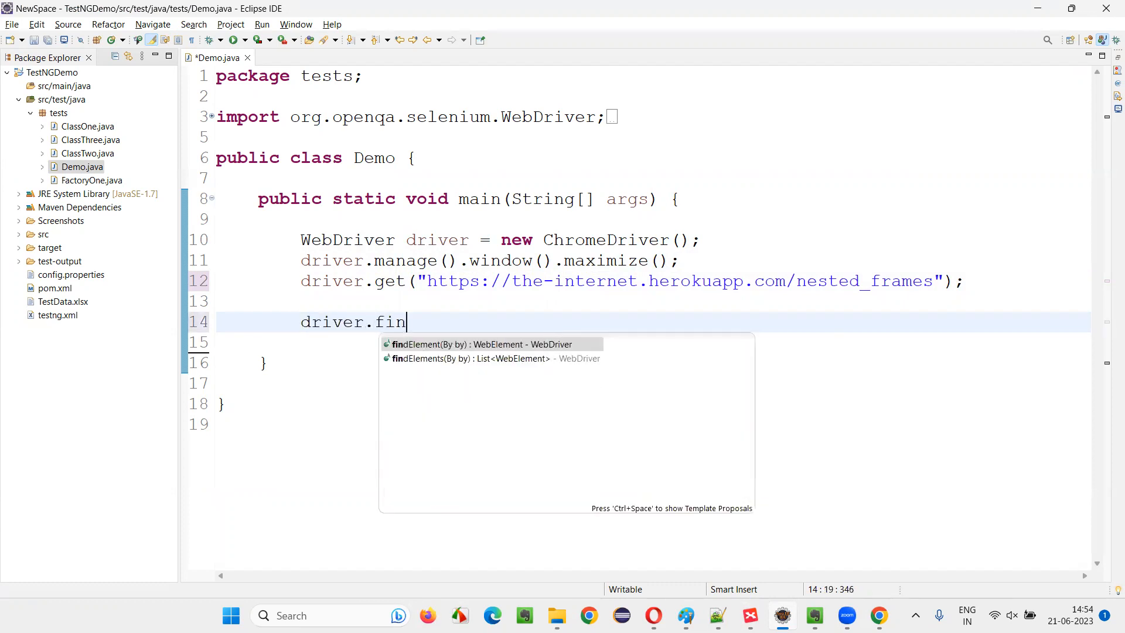
text(dElements(null)
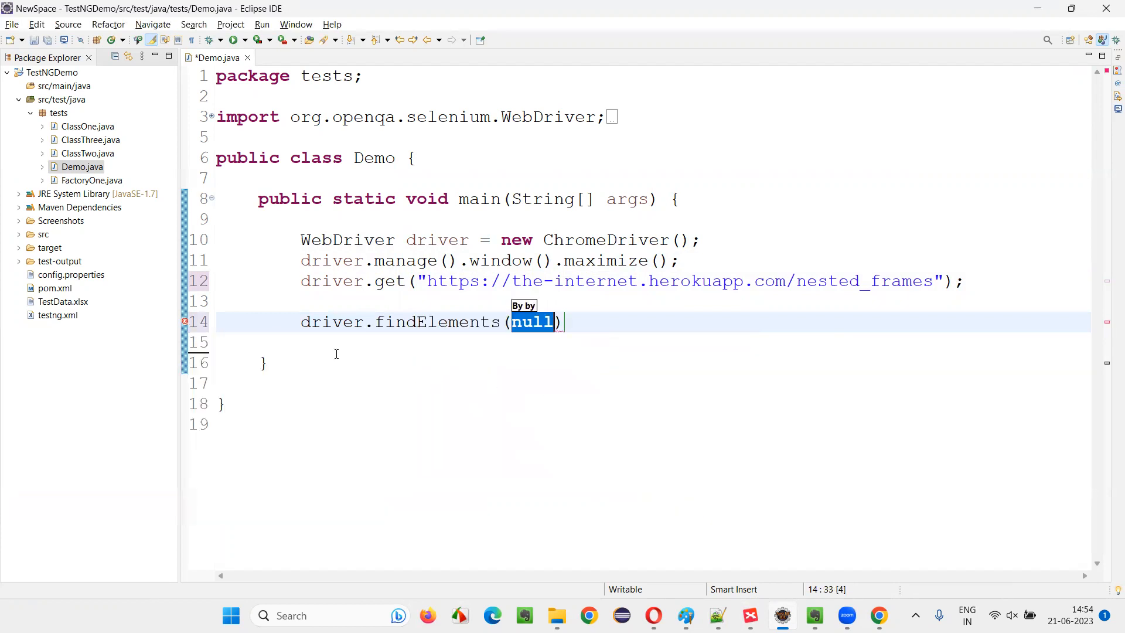
text(By)
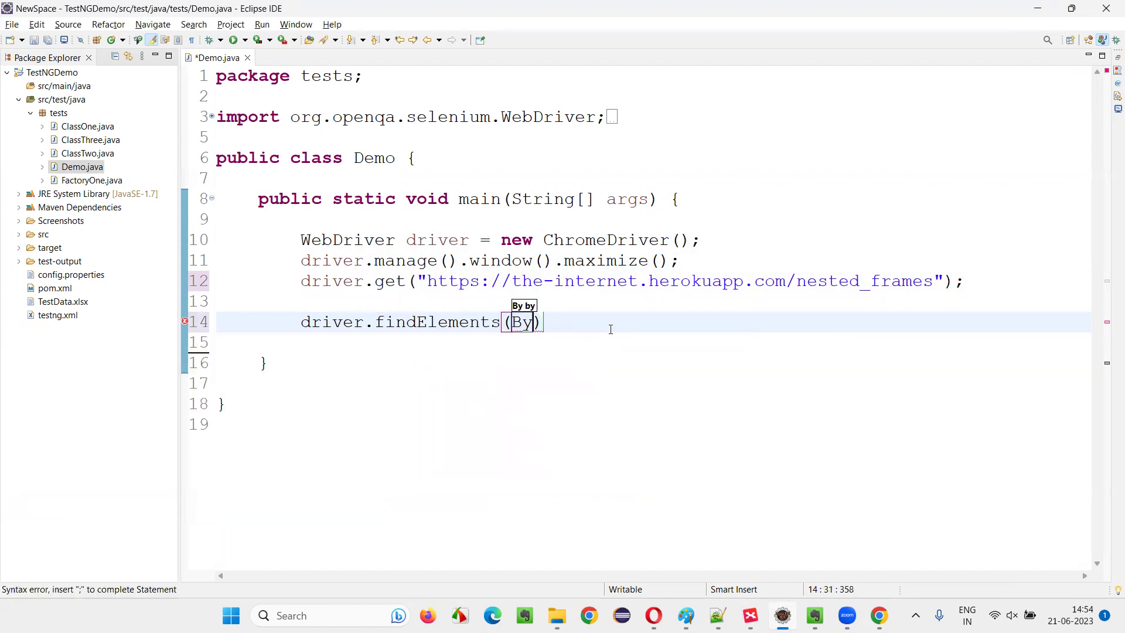
text(.xpath(")
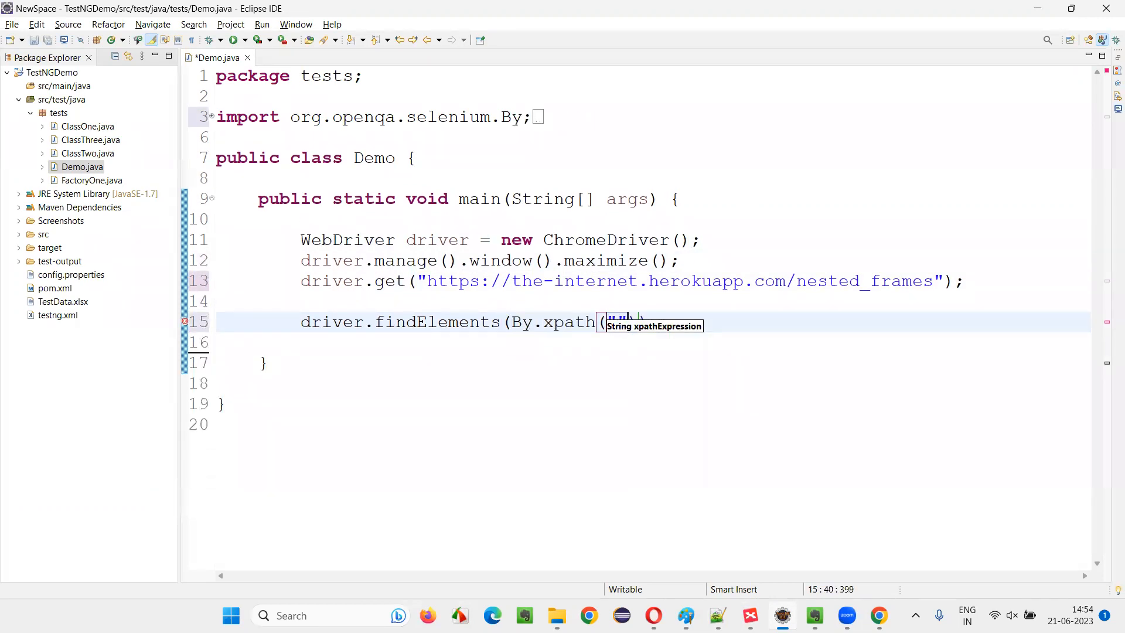
text((")
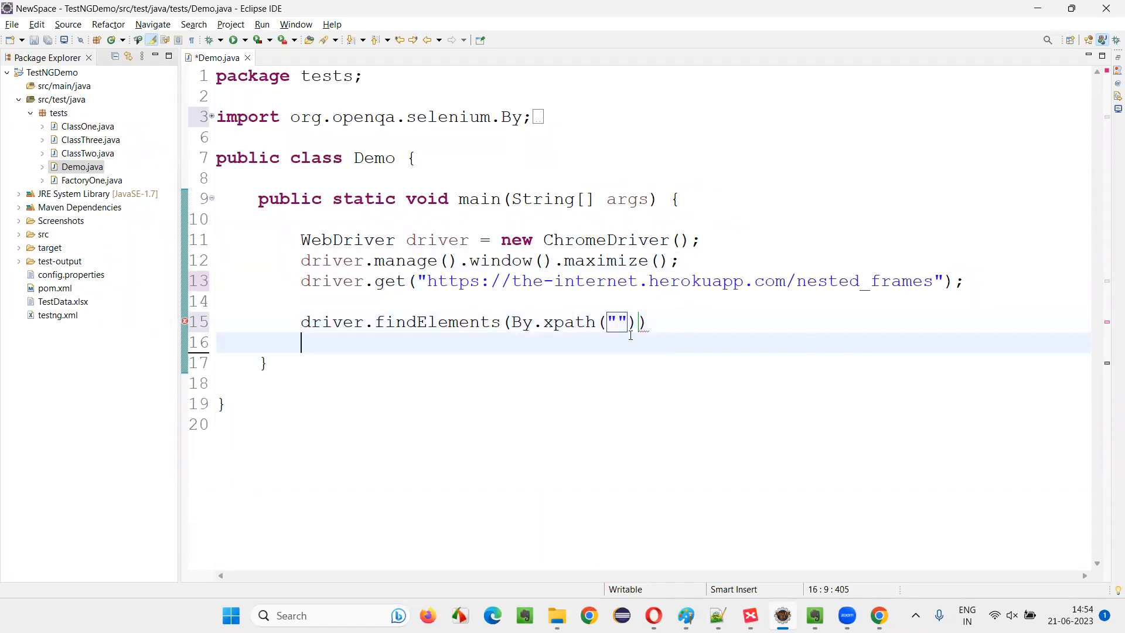
Write the XPath "//iframe | //frame" and end the statement with a semicolon
text(//)
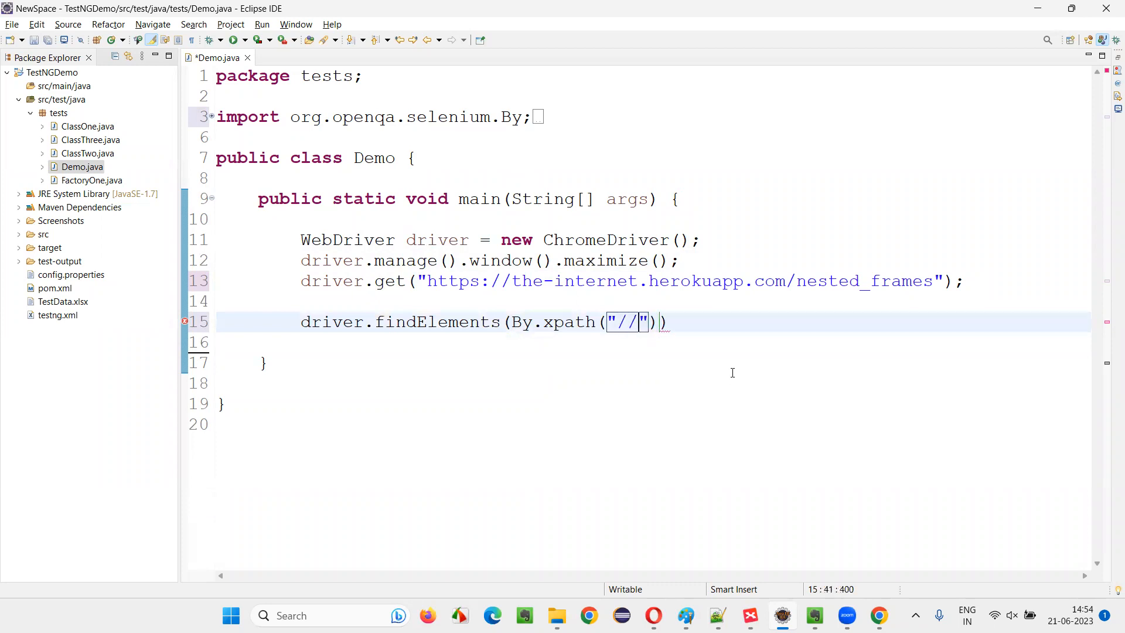
text(iframe)
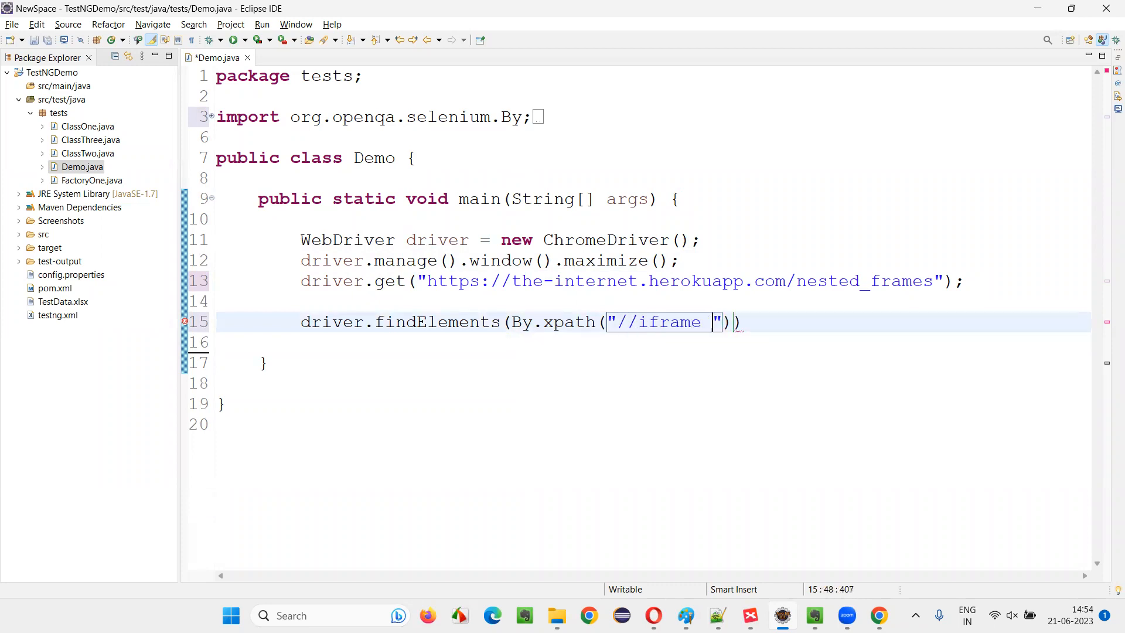
text(|)
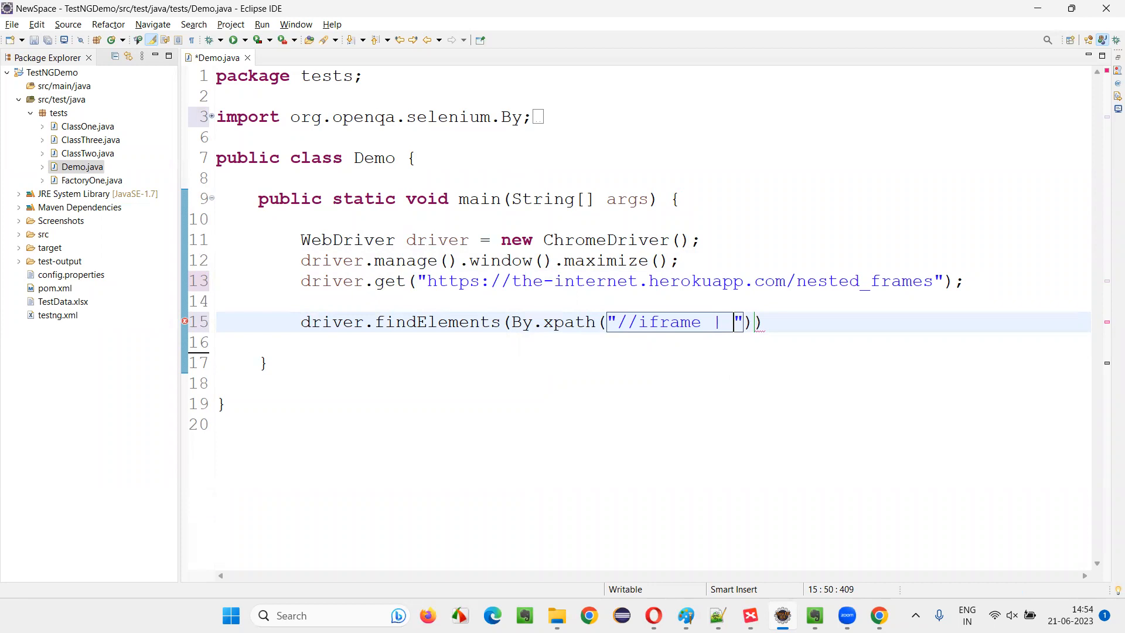
text(//)
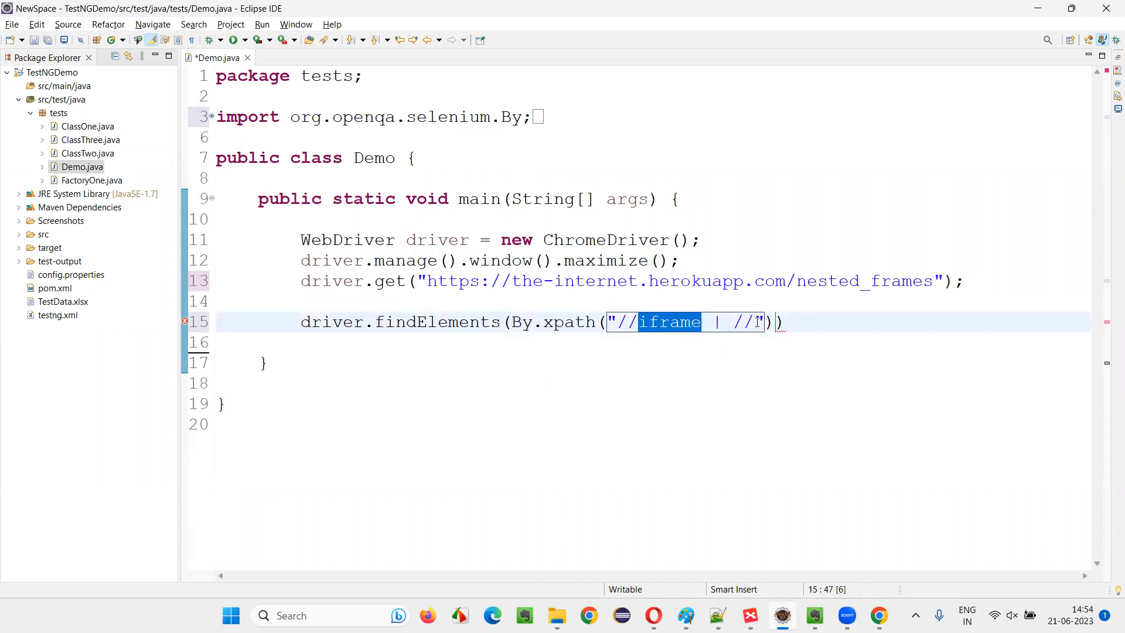
text(frame)
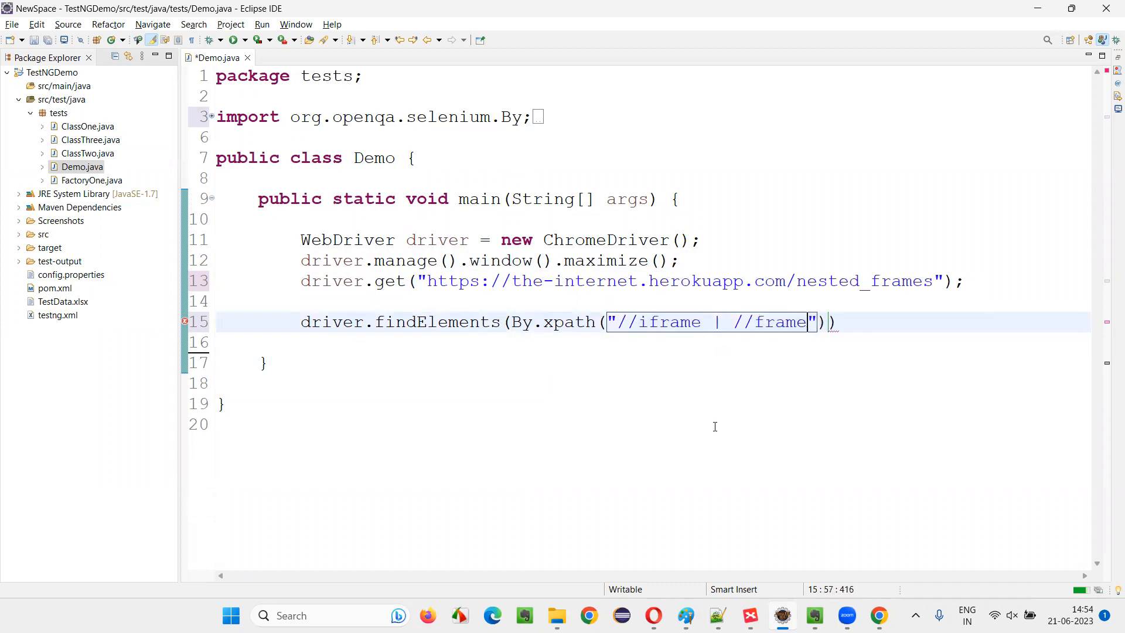
text(;)
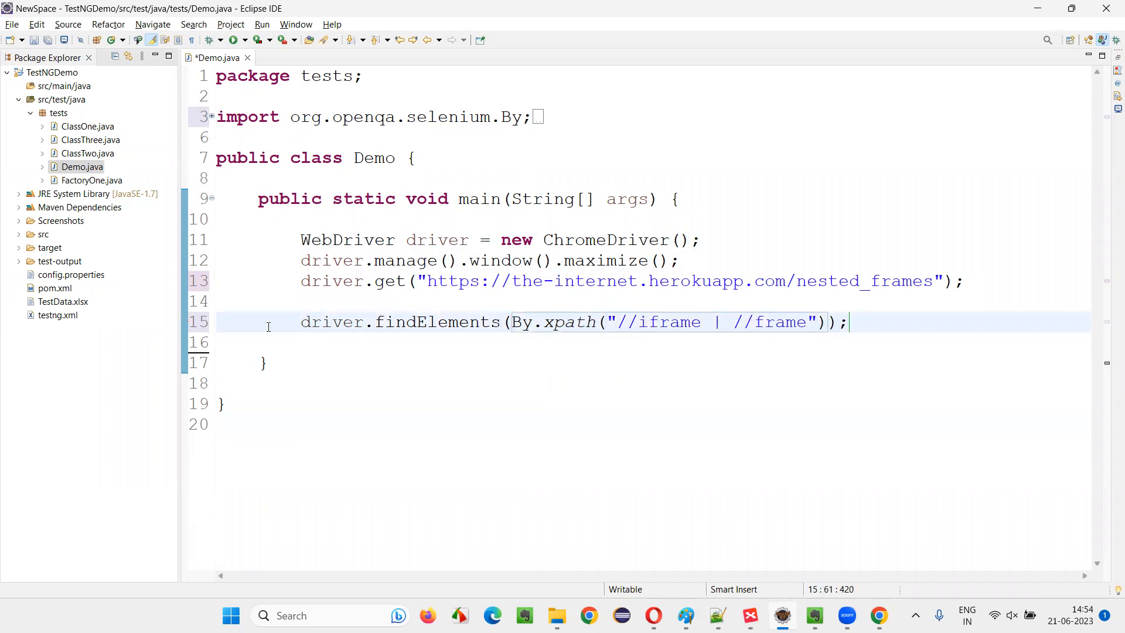
Assign the result to List<WebElement> frames and print frames.size() via sysout
text(framews)
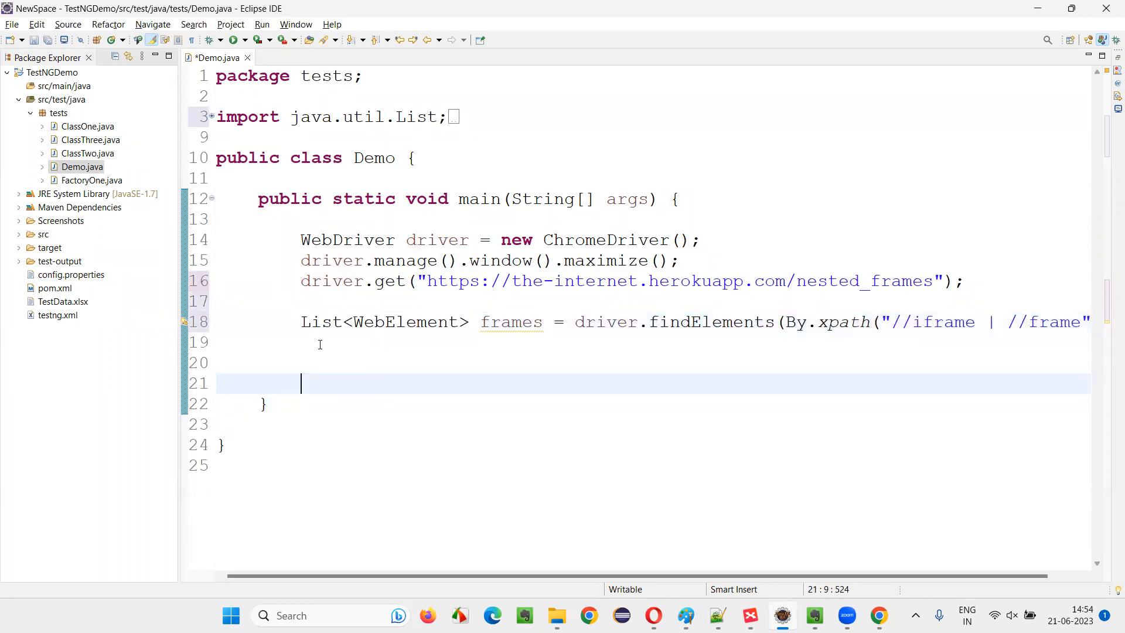
text(Sysout)
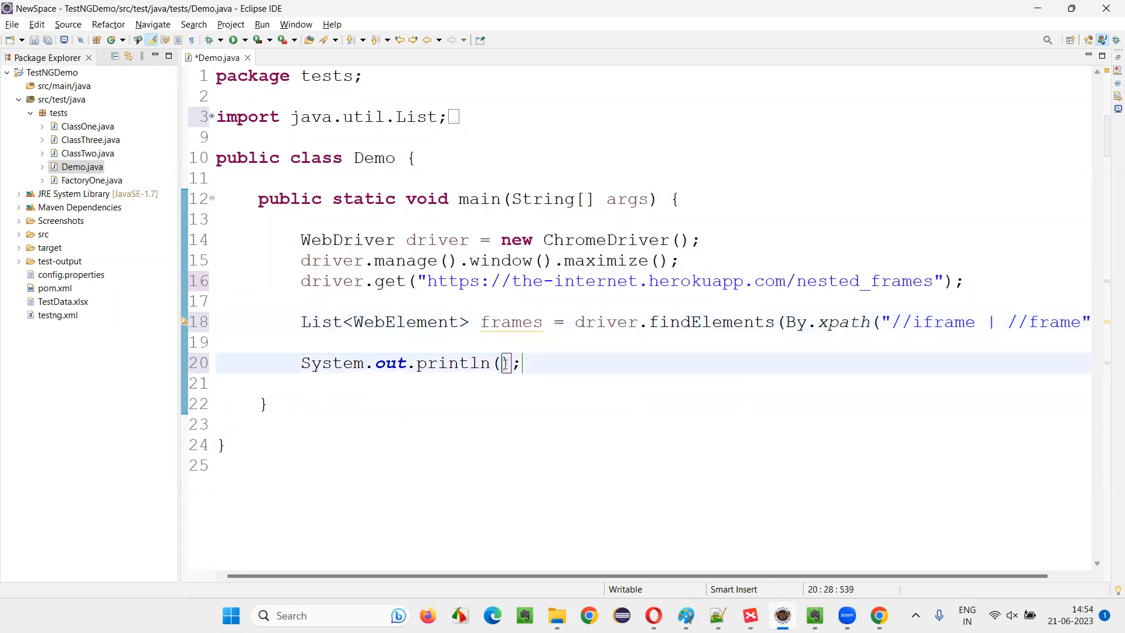
text(frames.siz)
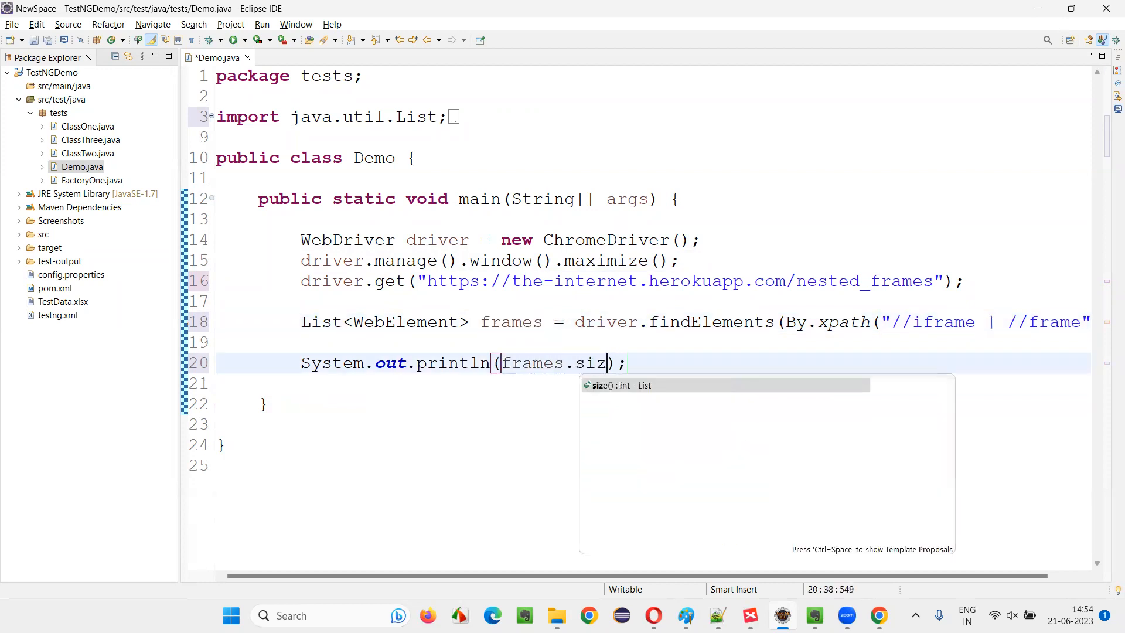
Add driver.quit(); to end the session, then bring up the browser
text(dr)
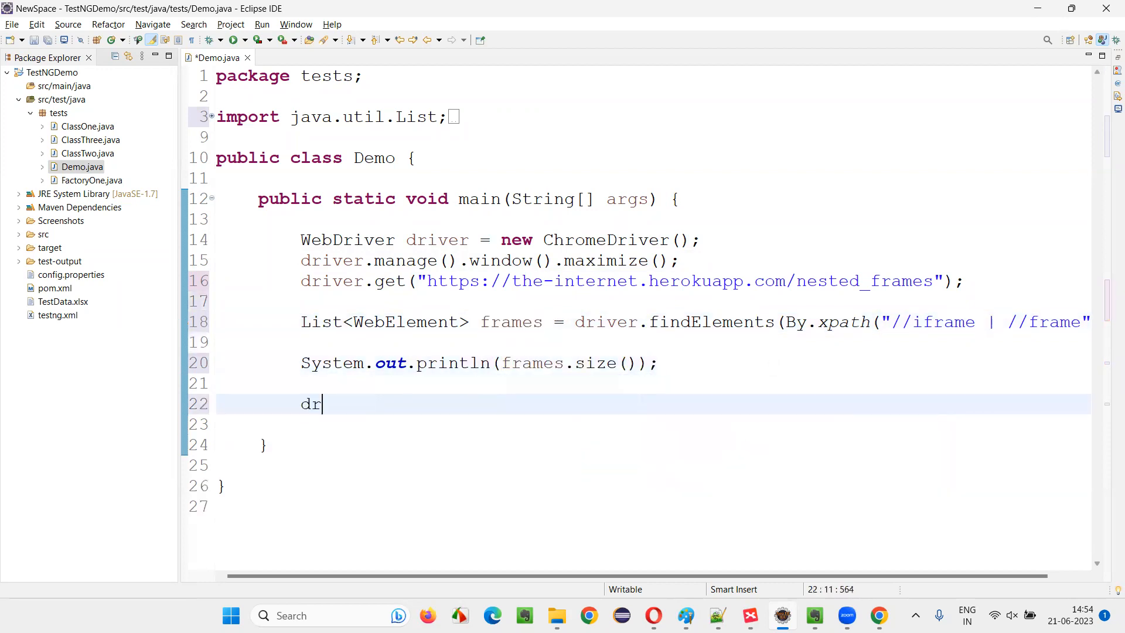
text(iver.quit();)
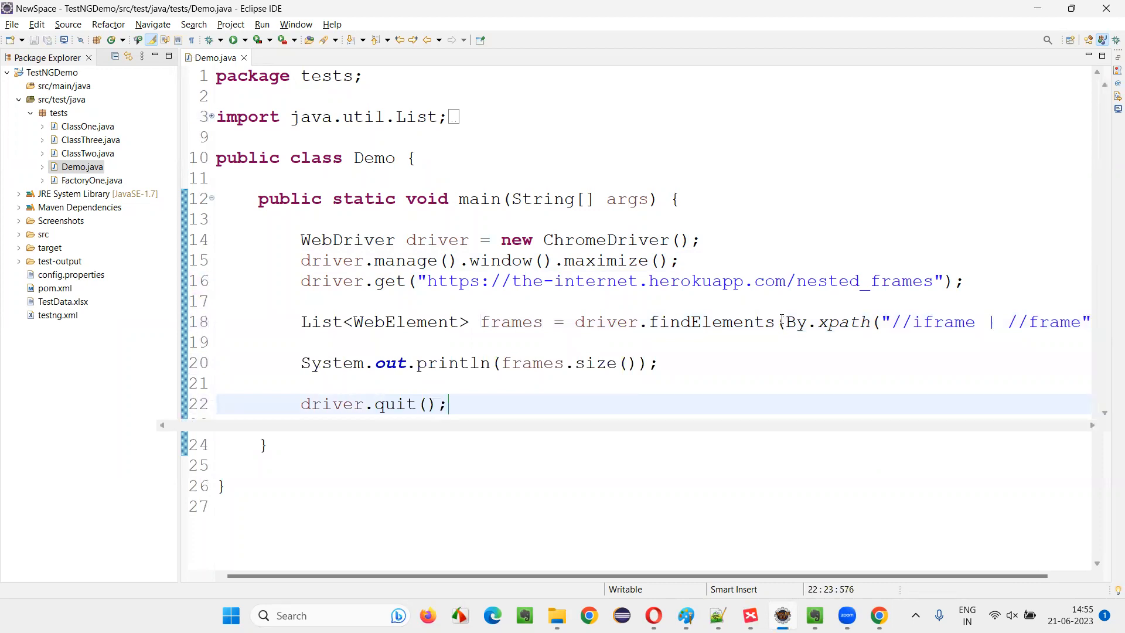
click(232, 40)
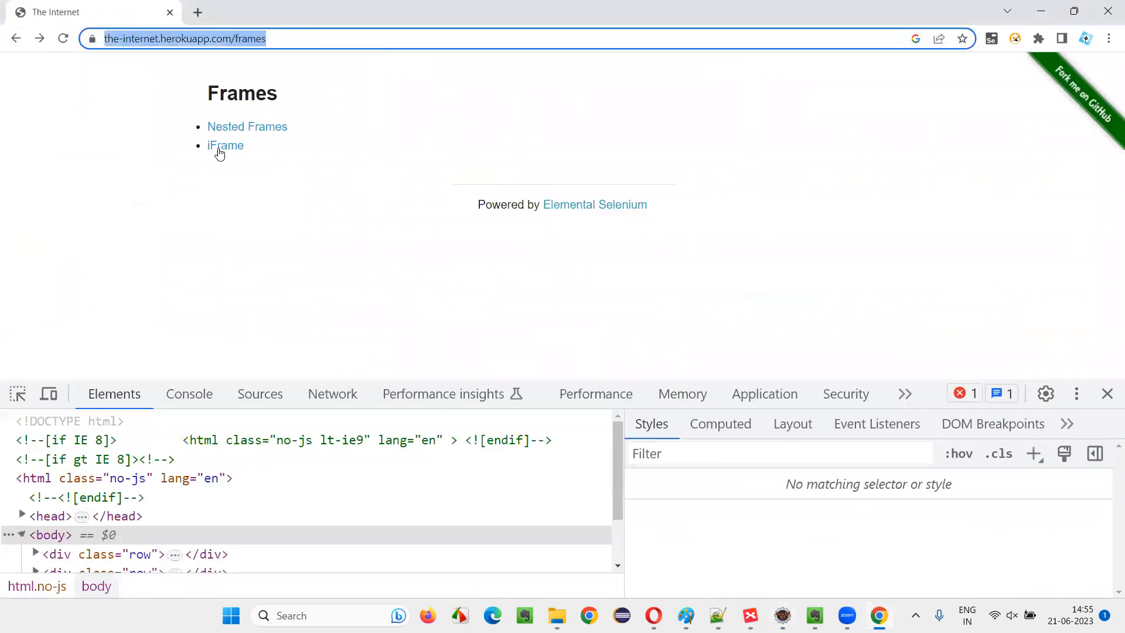
Open the iFrame example page in Chrome and switch back to the code editor
click(225, 145)
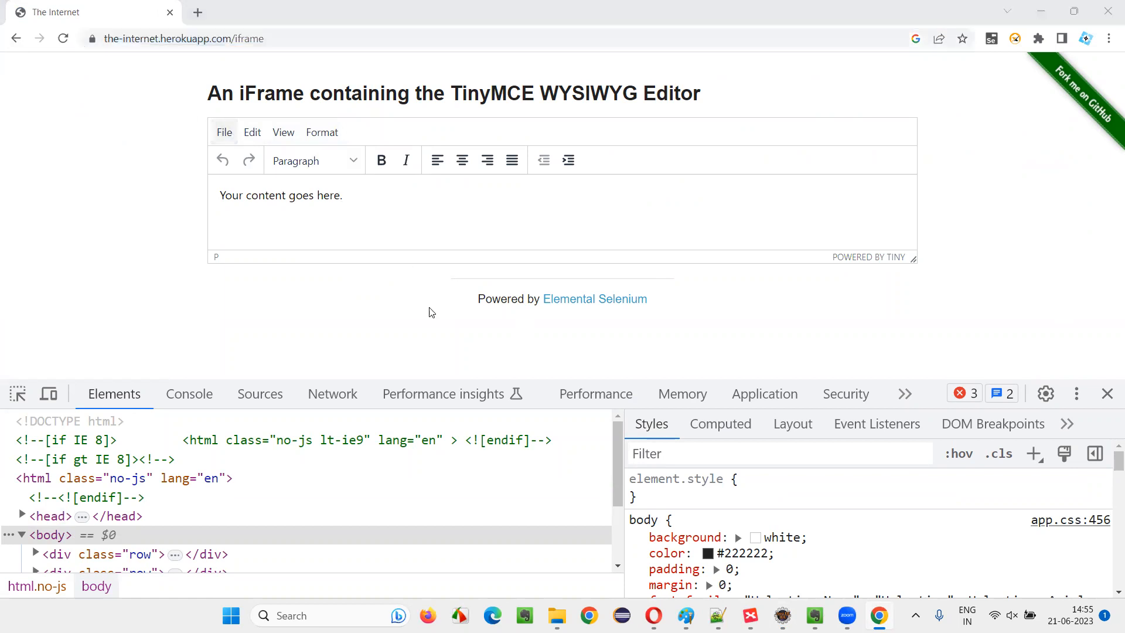
click(783, 614)
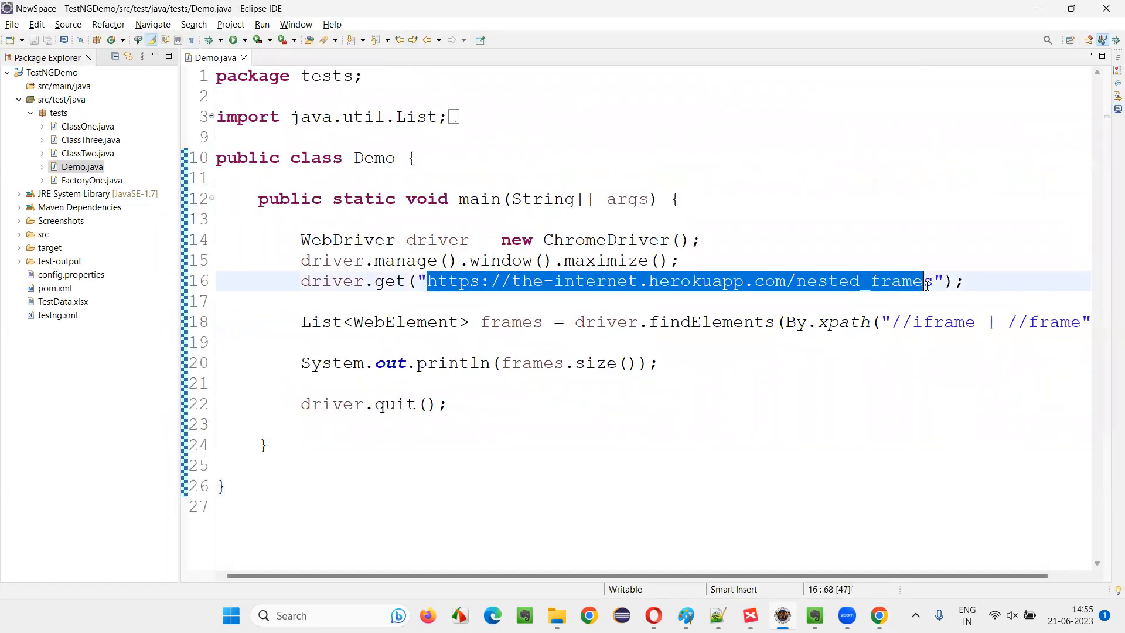
Paste the iframe page URL over the nested_frames URL in driver.get
right_click(301, 424)
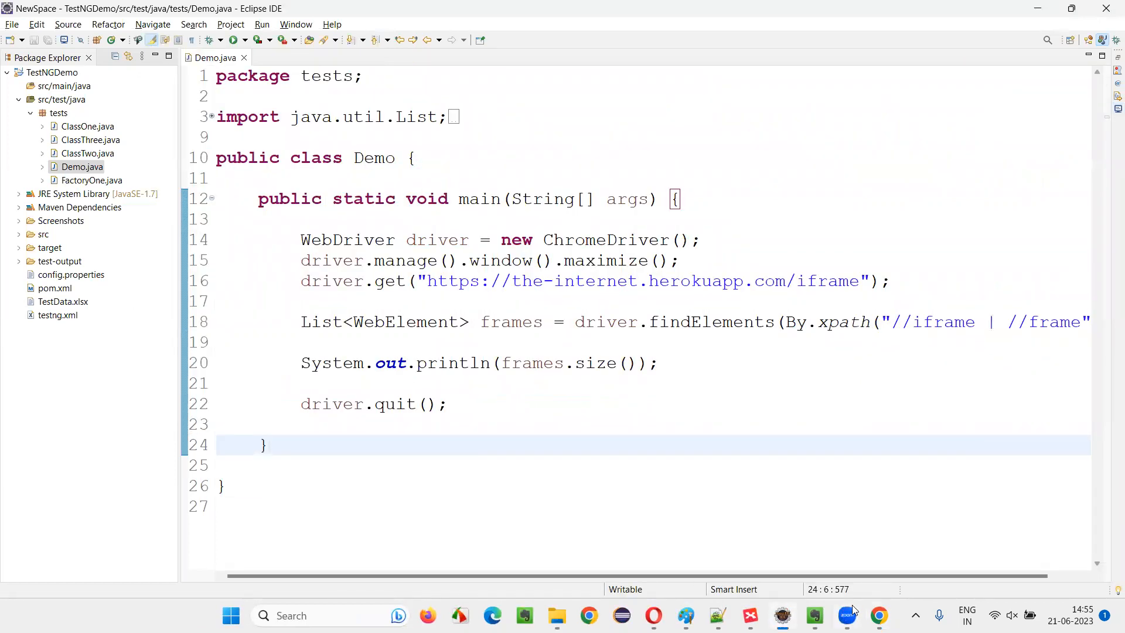
click(879, 614)
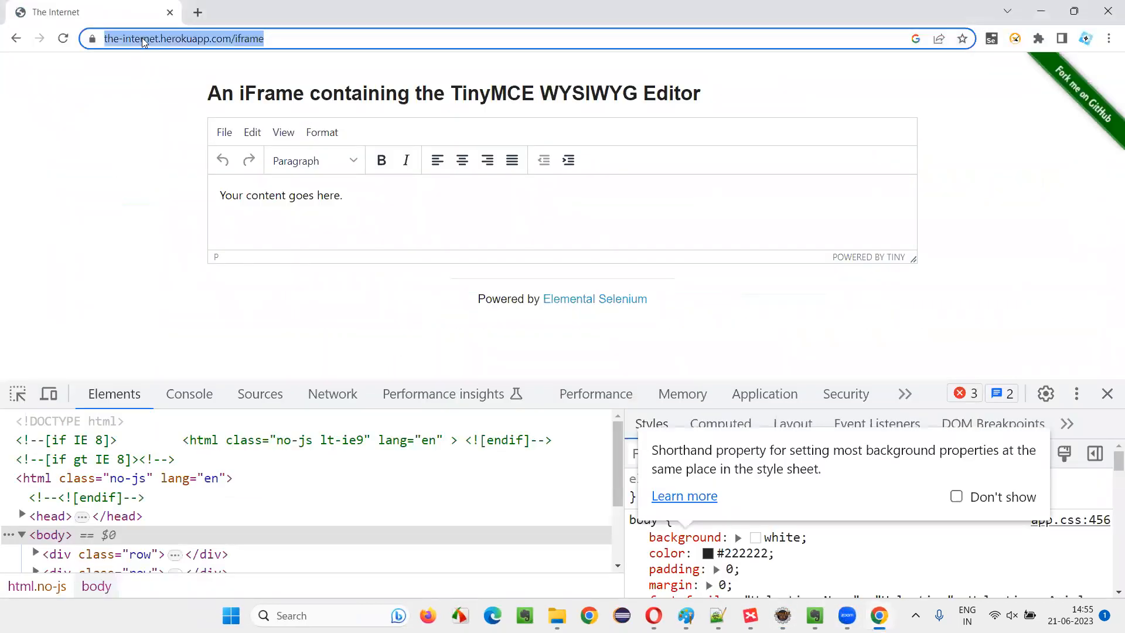
Search Google for 'java 8 api' from the address bar and view the results
text(java 8 ap)
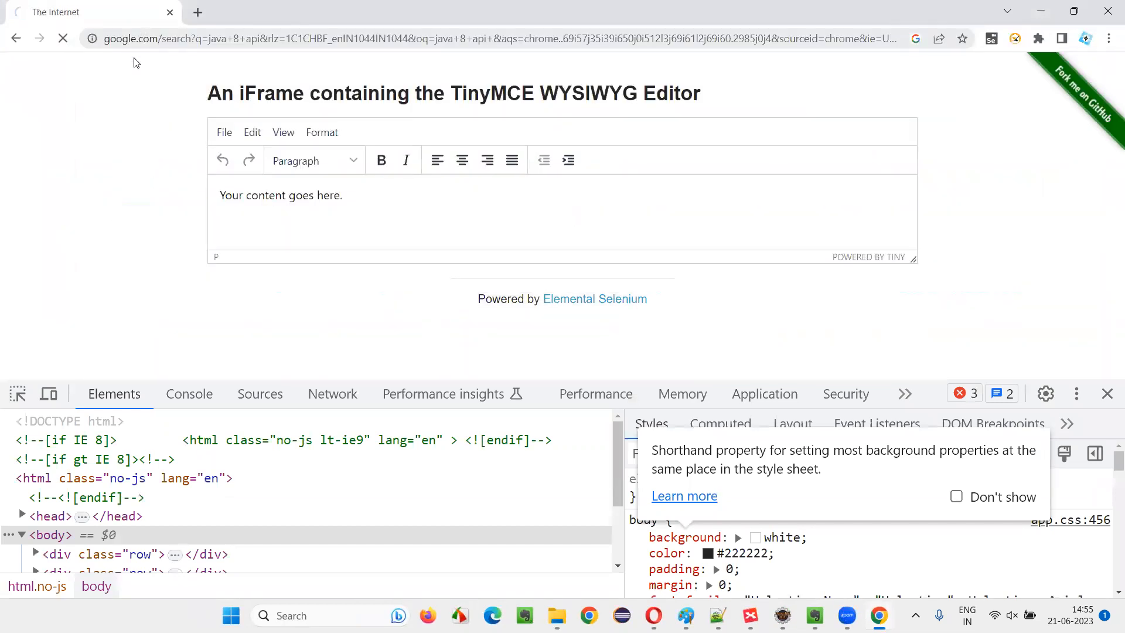
mouse_move(466, 293)
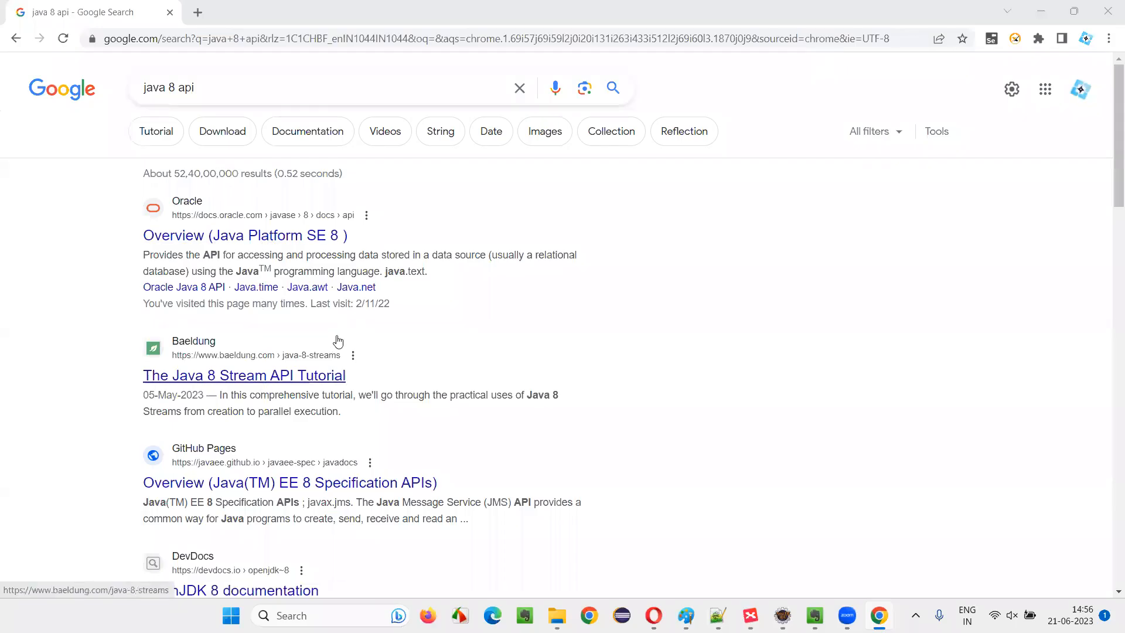
click(245, 234)
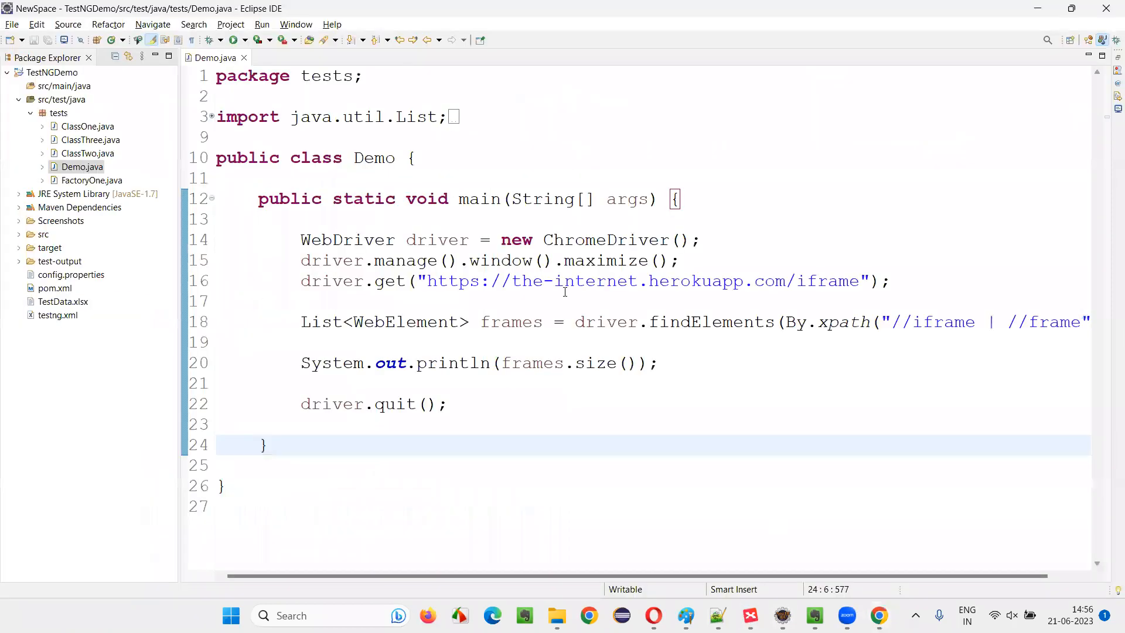
drag(430, 280, 835, 280)
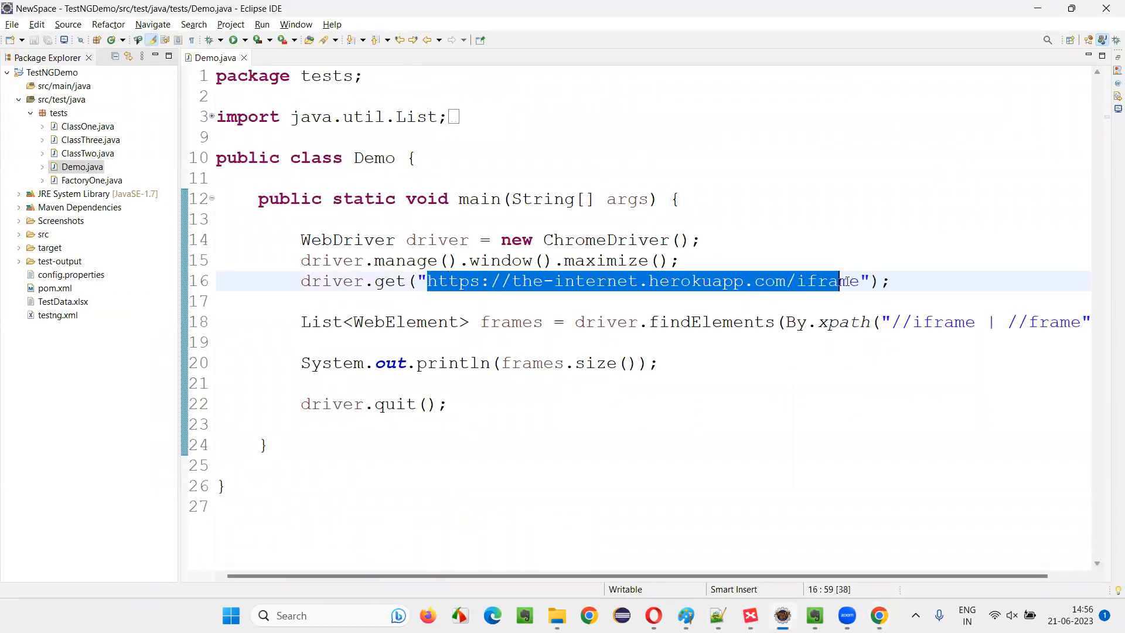
text(https://docs.oracle.com/javase/8/docs/api/)
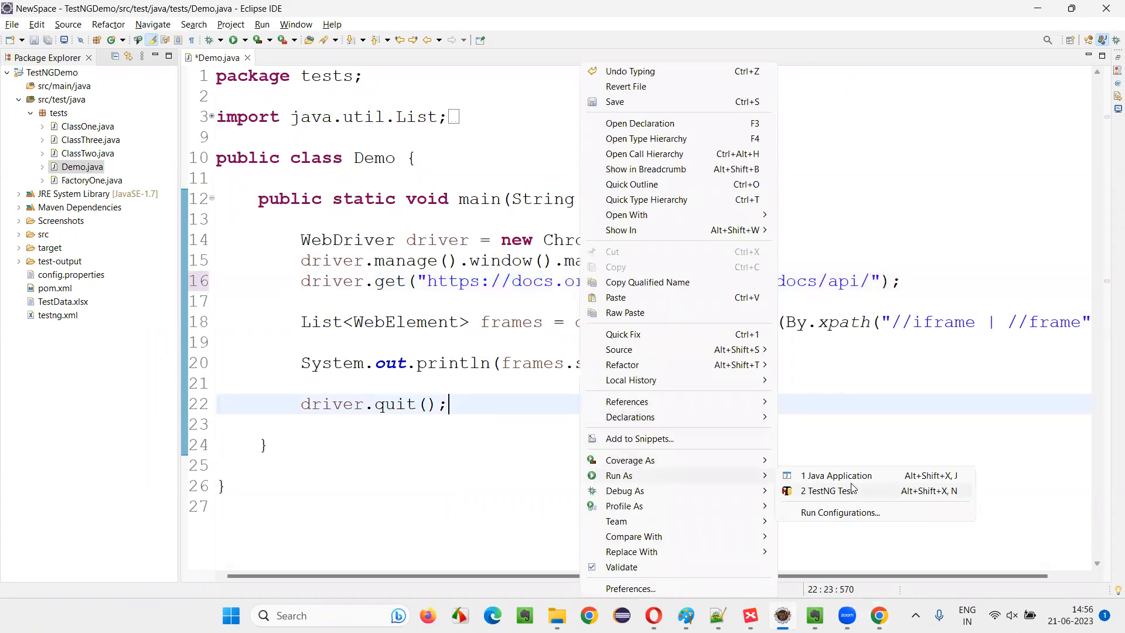
click(835, 476)
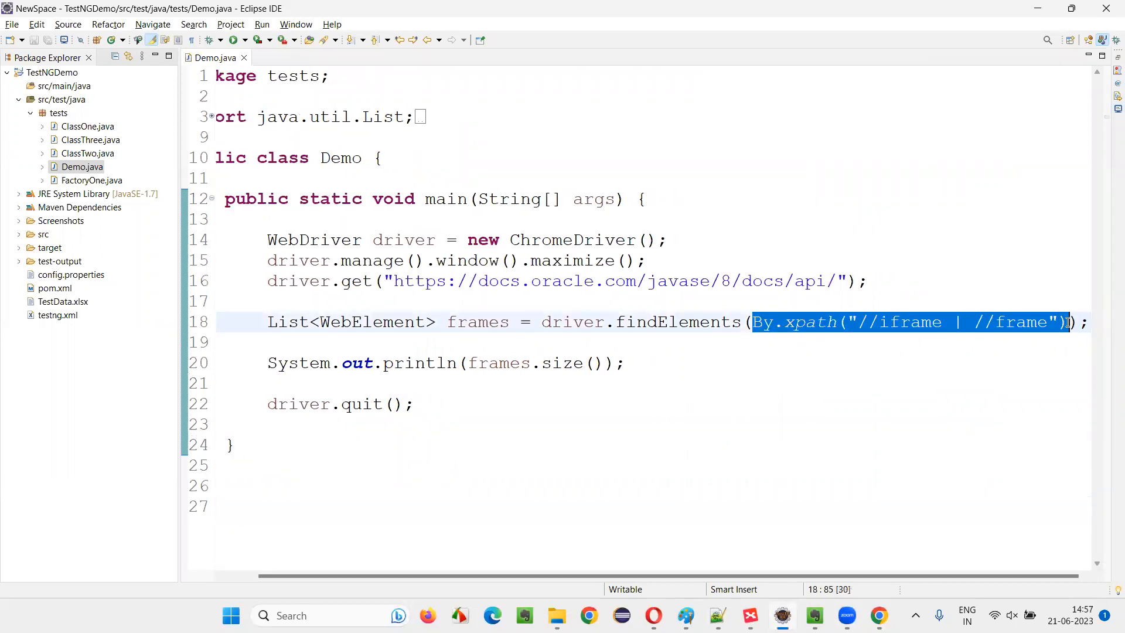
click(860, 321)
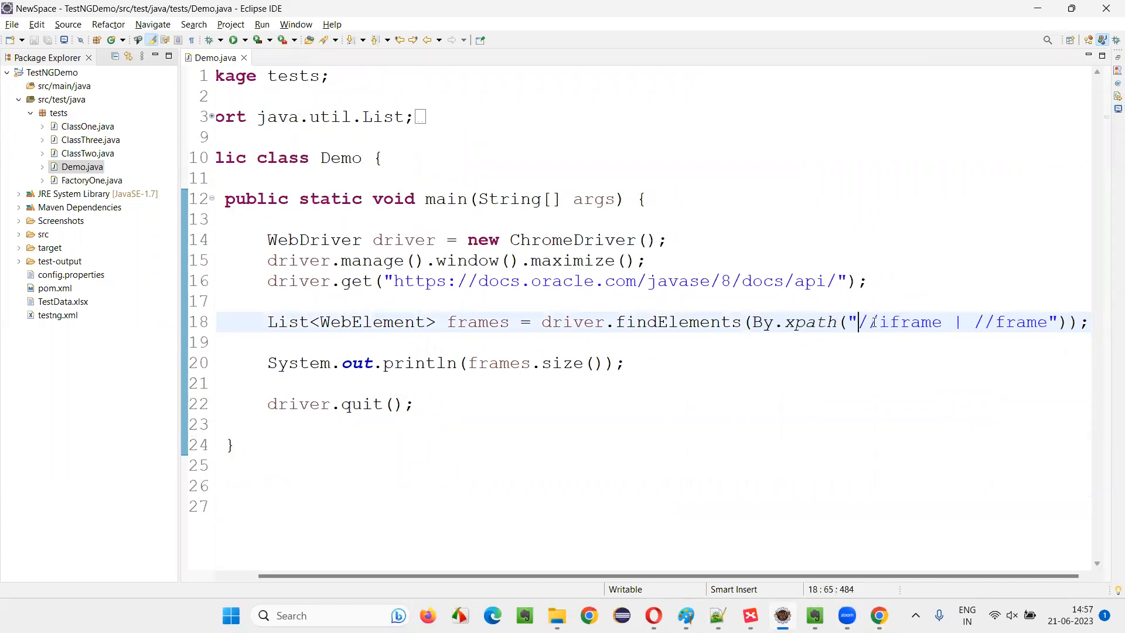
drag(859, 321, 1047, 322)
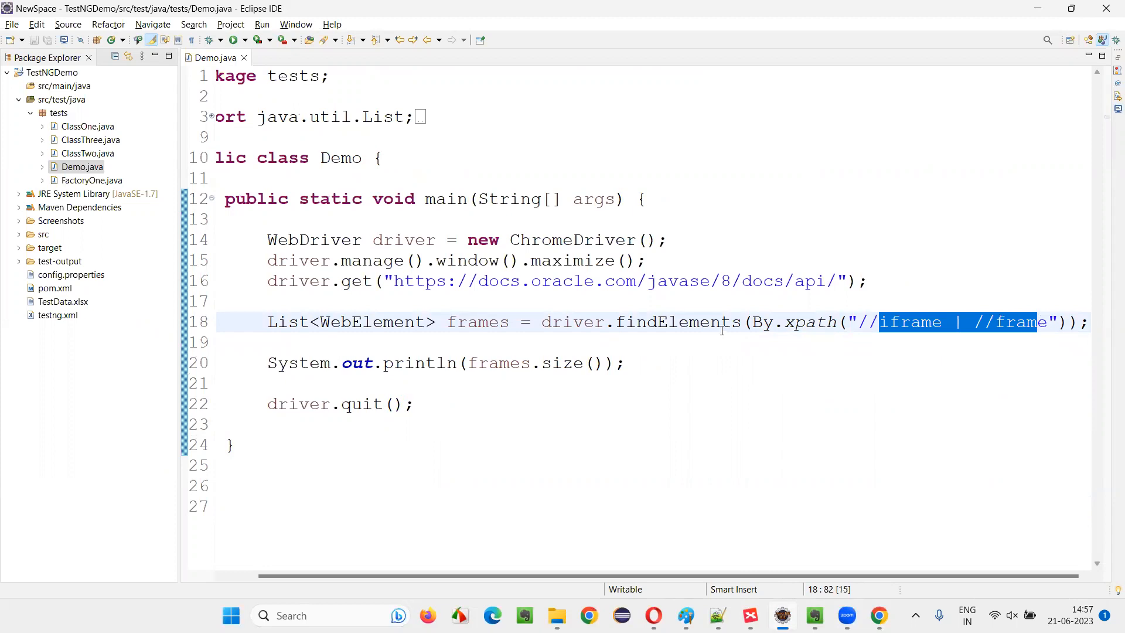
click(1000, 323)
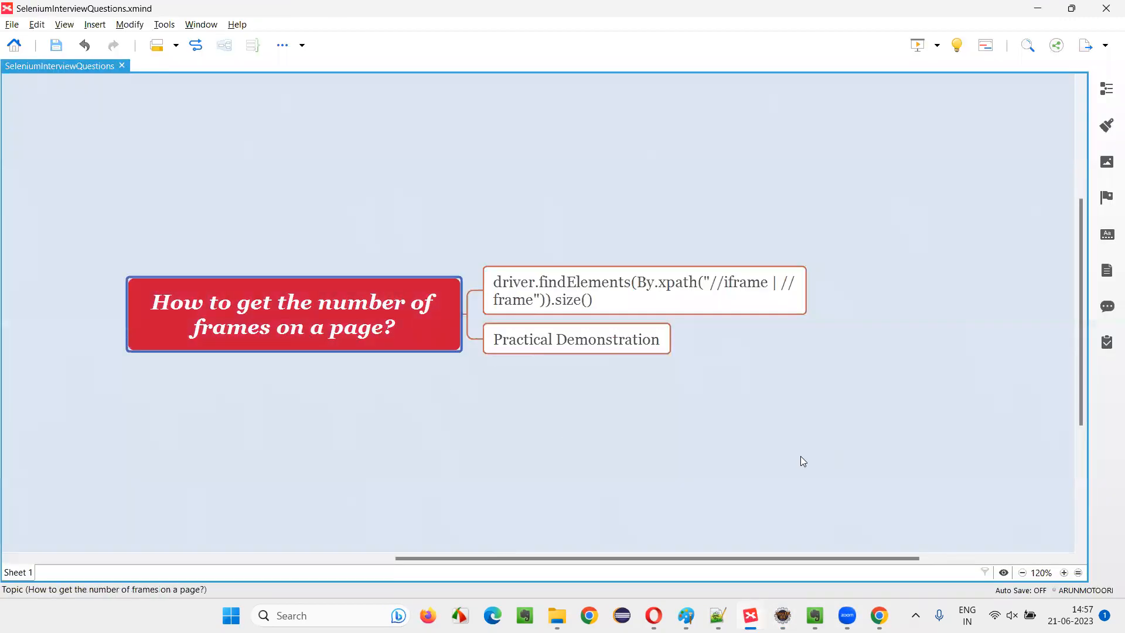
mouse_move(351, 354)
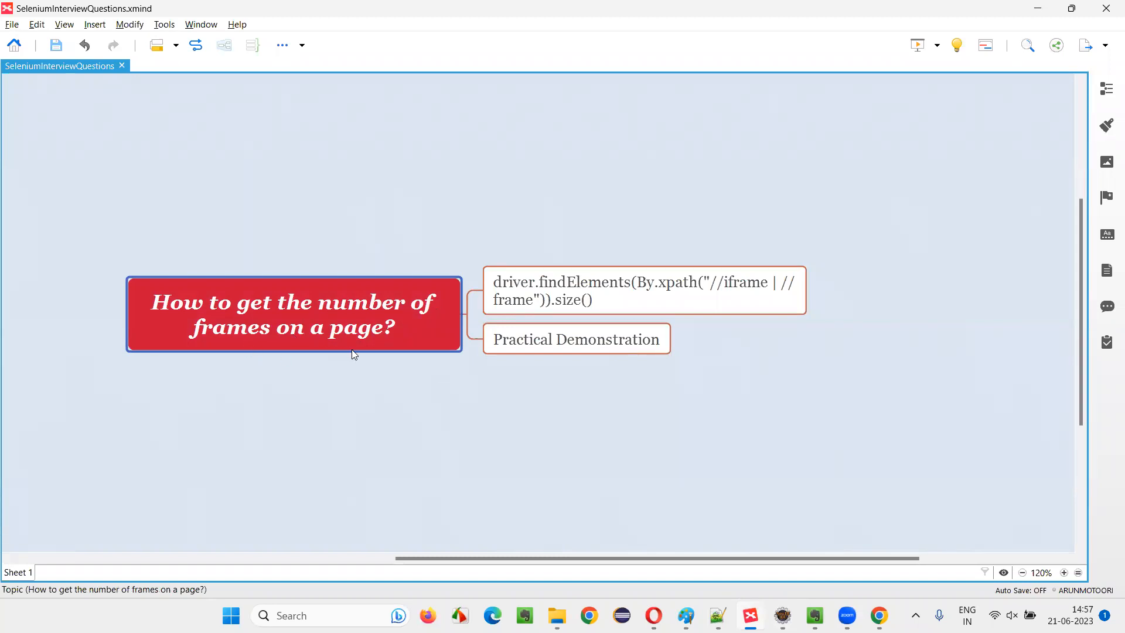
mouse_move(363, 350)
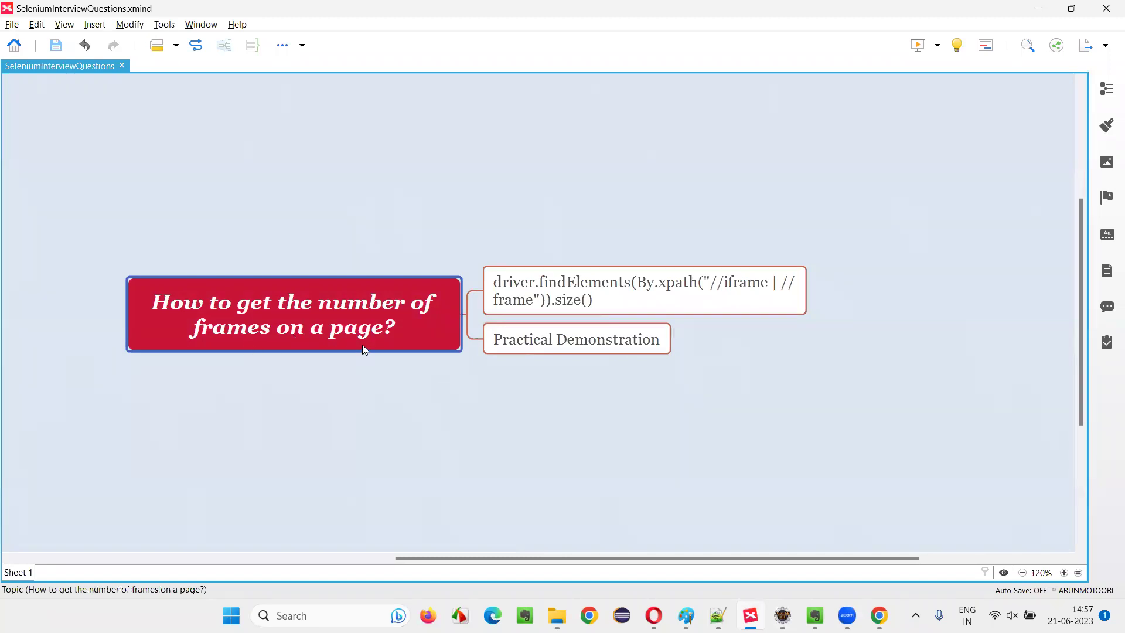
mouse_move(705, 438)
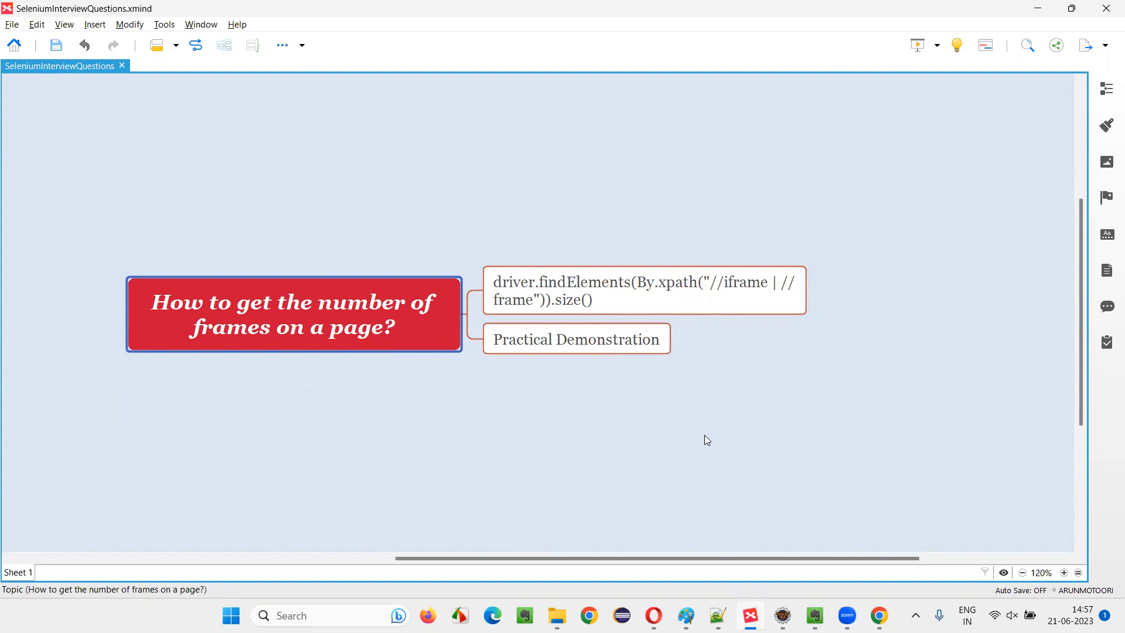
mouse_move(822, 28)
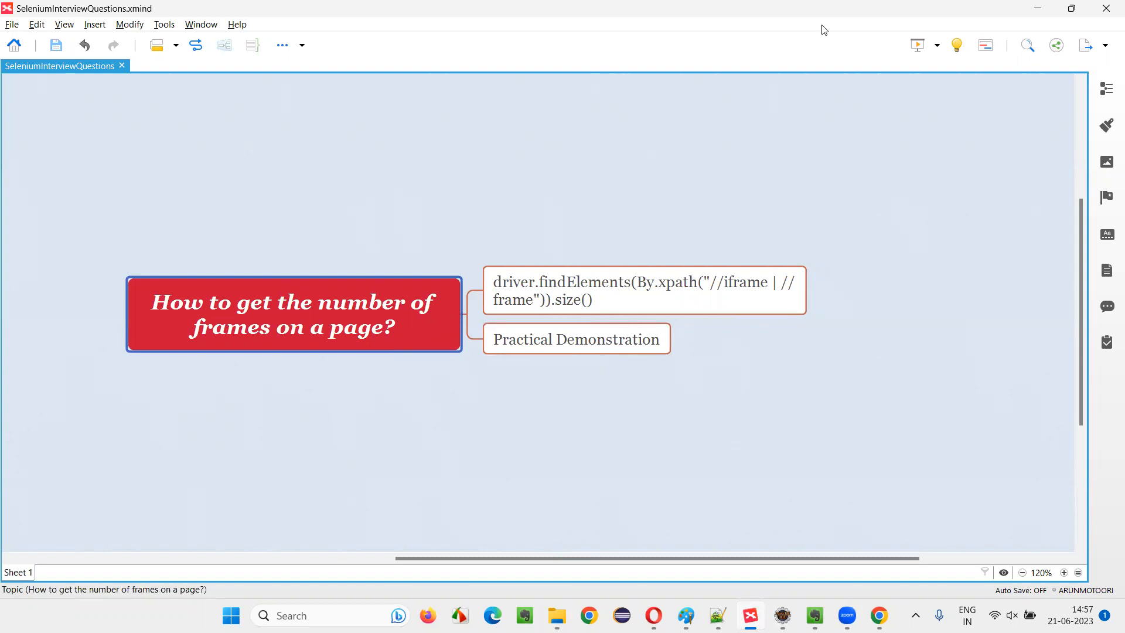